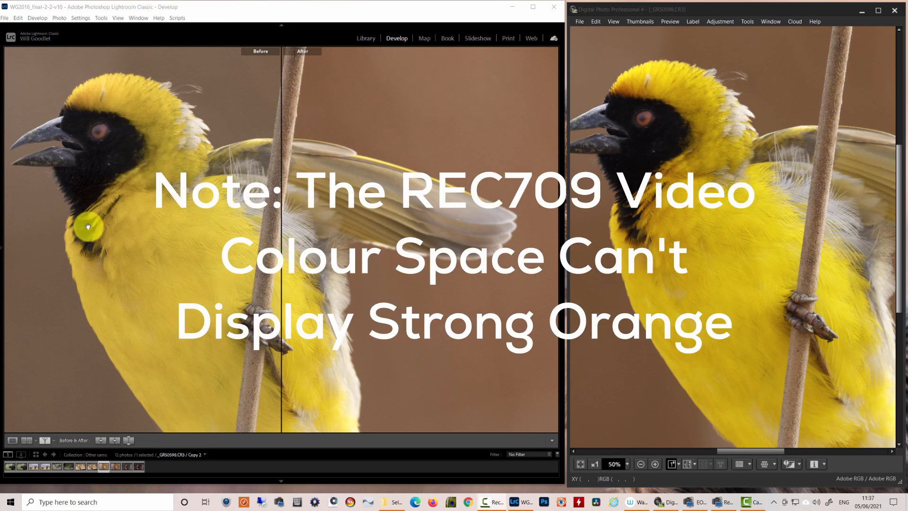
{"action": "mouse_move", "coordinate": [159, 312]}
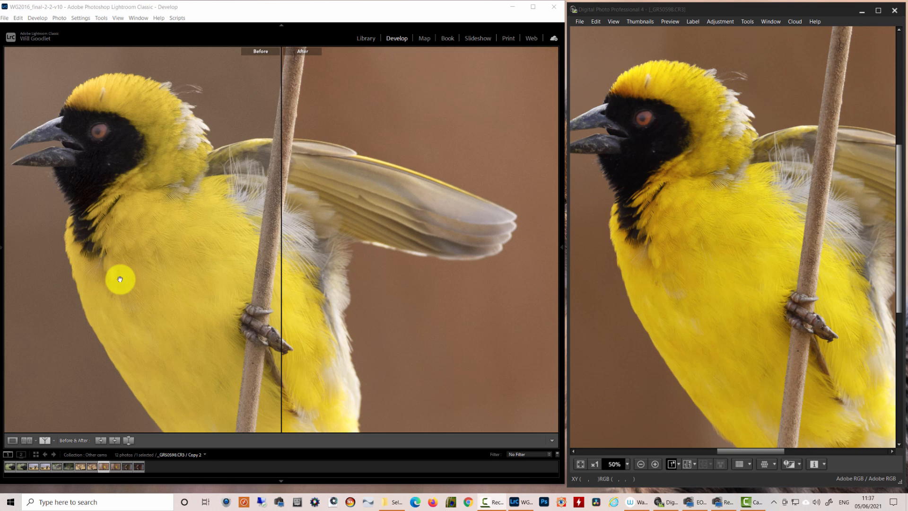
{"action": "mouse_move", "coordinate": [121, 263]}
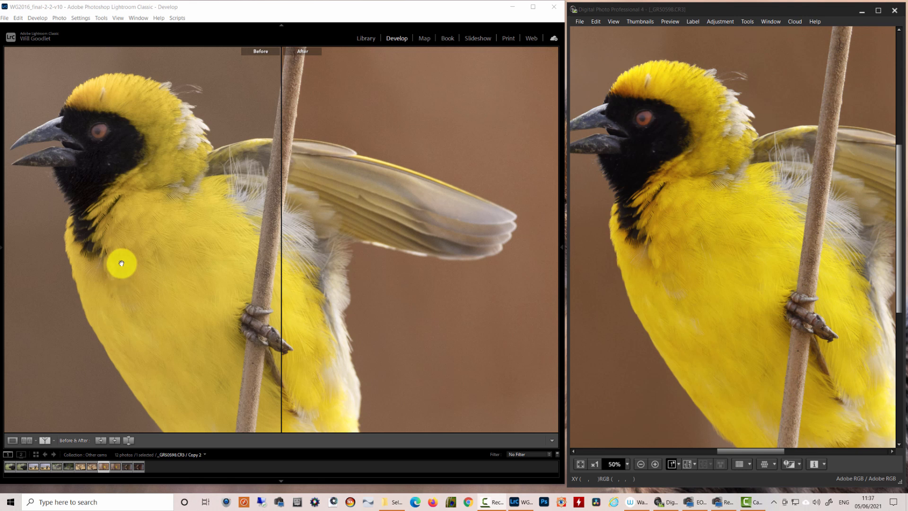
{"action": "mouse_move", "coordinate": [622, 106]}
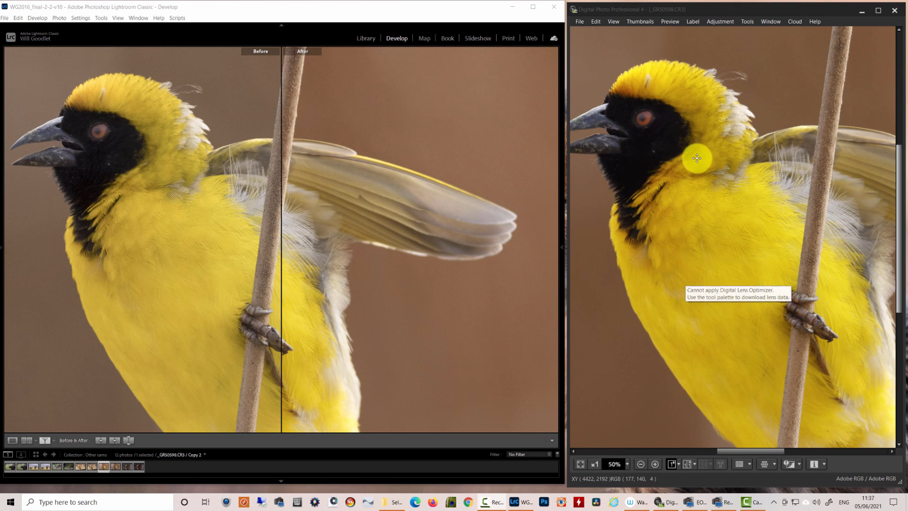
{"action": "mouse_move", "coordinate": [651, 269]}
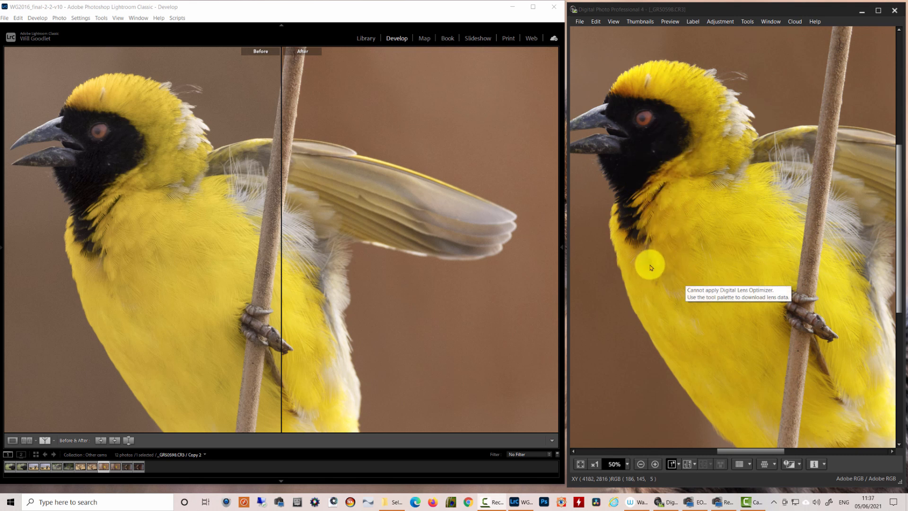
{"action": "mouse_move", "coordinate": [671, 312]}
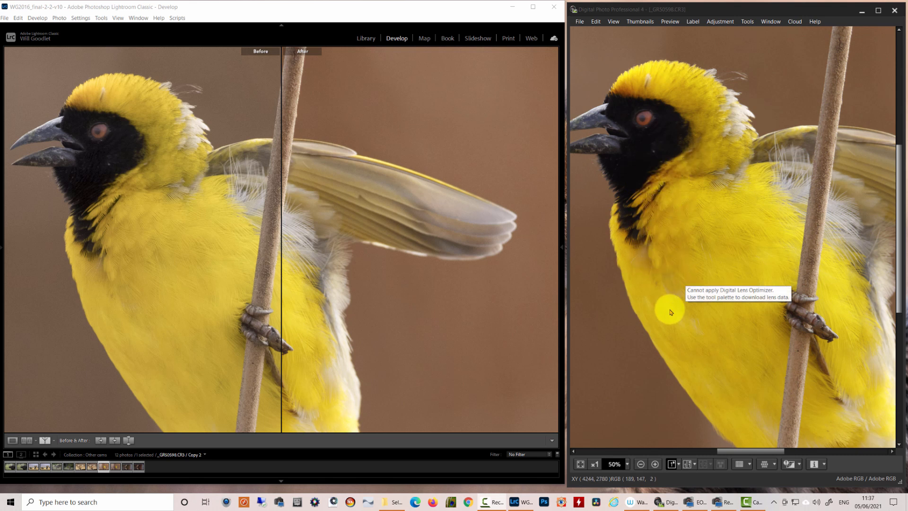
{"action": "mouse_move", "coordinate": [687, 306]}
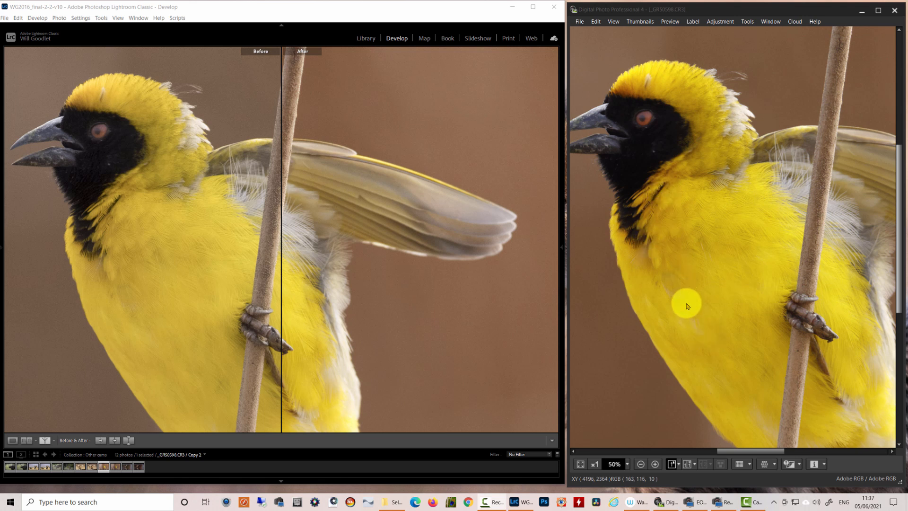
{"action": "mouse_move", "coordinate": [693, 329]}
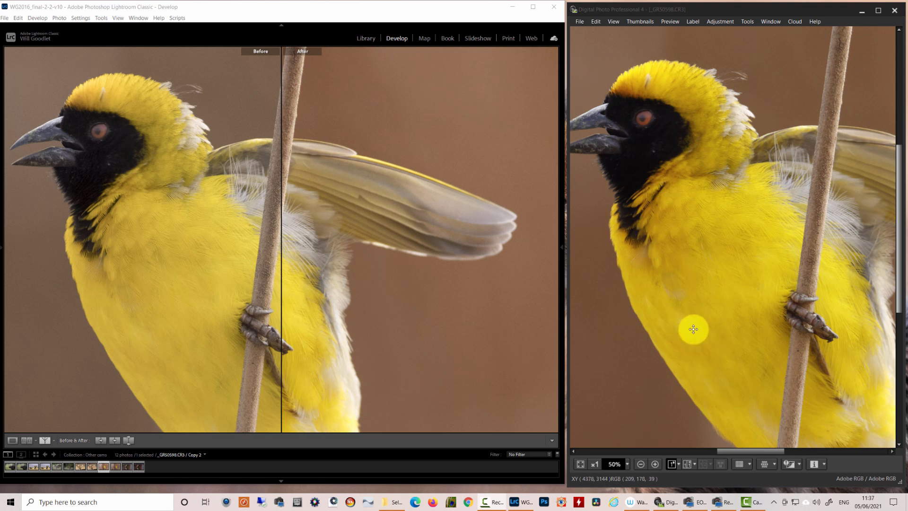
{"action": "mouse_move", "coordinate": [771, 231]}
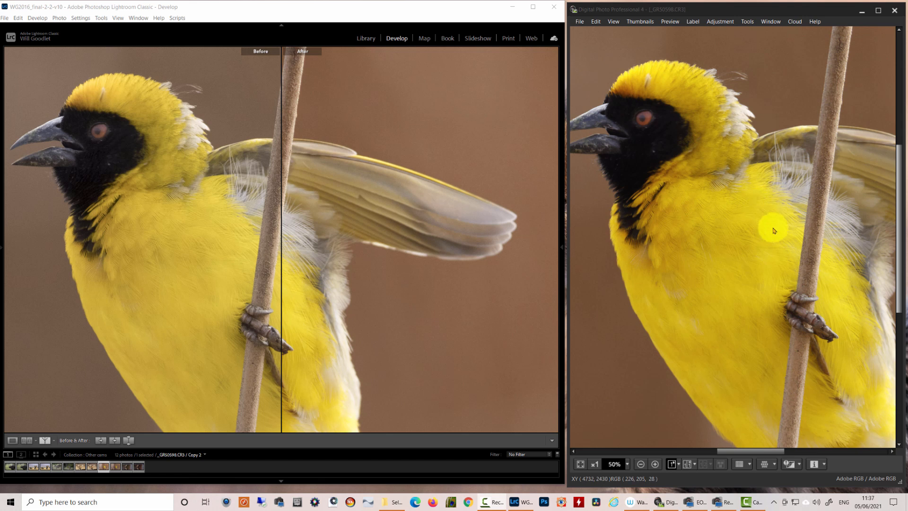
{"action": "mouse_move", "coordinate": [783, 284]}
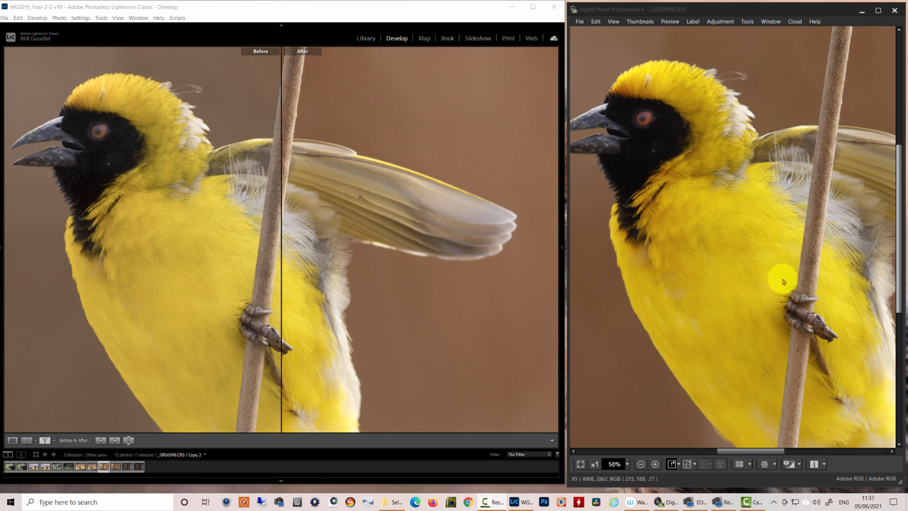
{"action": "mouse_move", "coordinate": [742, 303]}
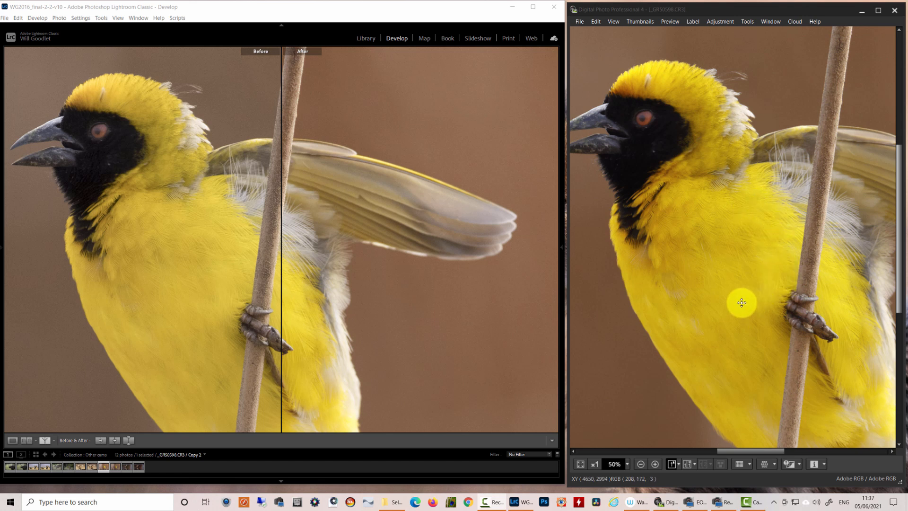
{"action": "mouse_move", "coordinate": [568, 299]}
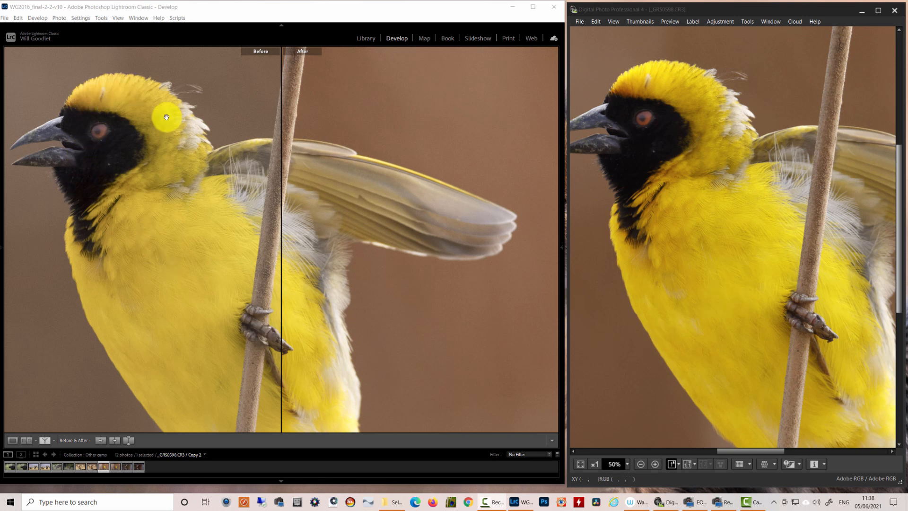
{"action": "mouse_move", "coordinate": [119, 227]}
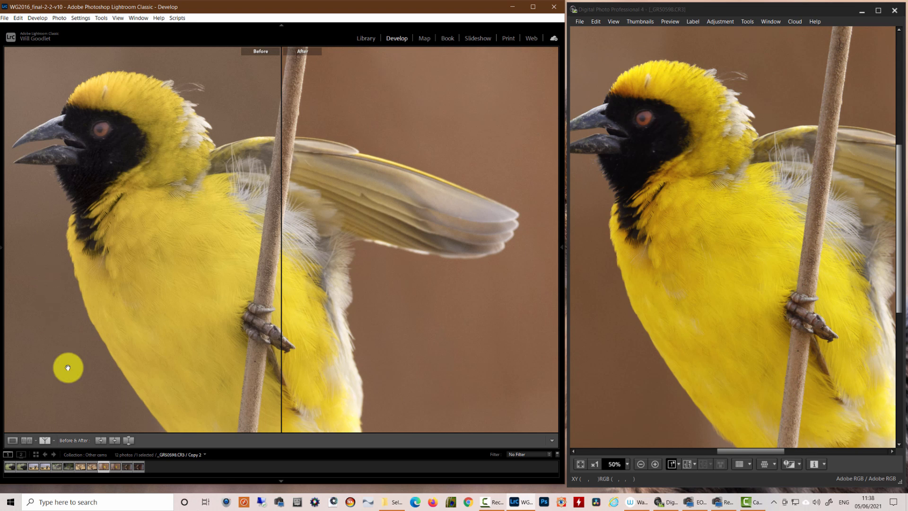
{"action": "mouse_move", "coordinate": [45, 346]}
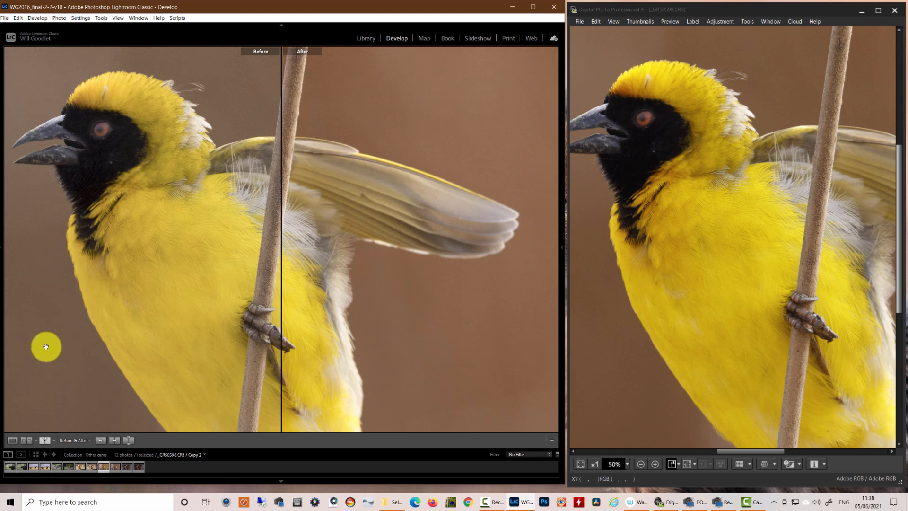
{"action": "mouse_move", "coordinate": [61, 357]}
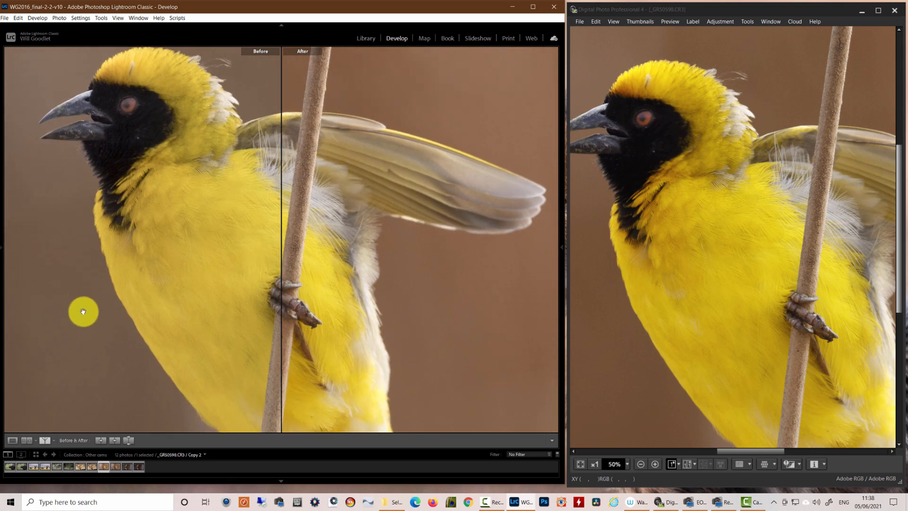
{"action": "mouse_move", "coordinate": [591, 321]}
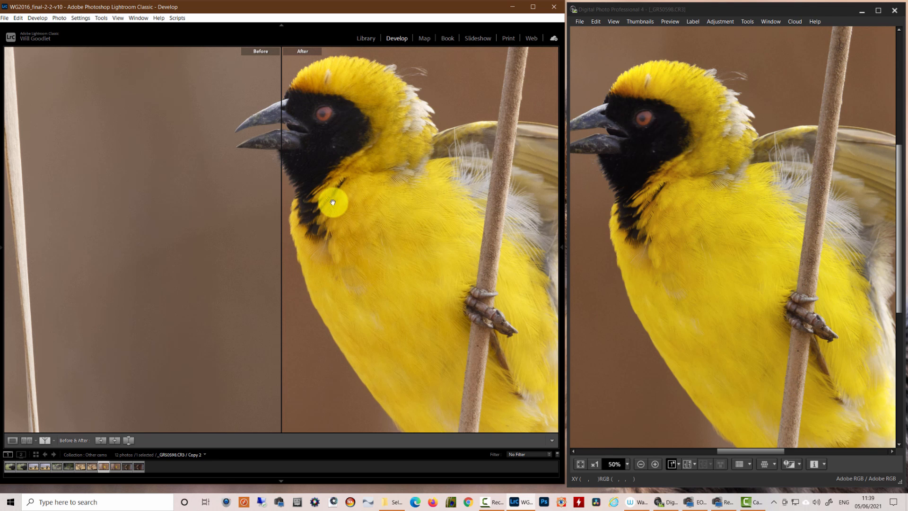
{"action": "mouse_move", "coordinate": [327, 78]}
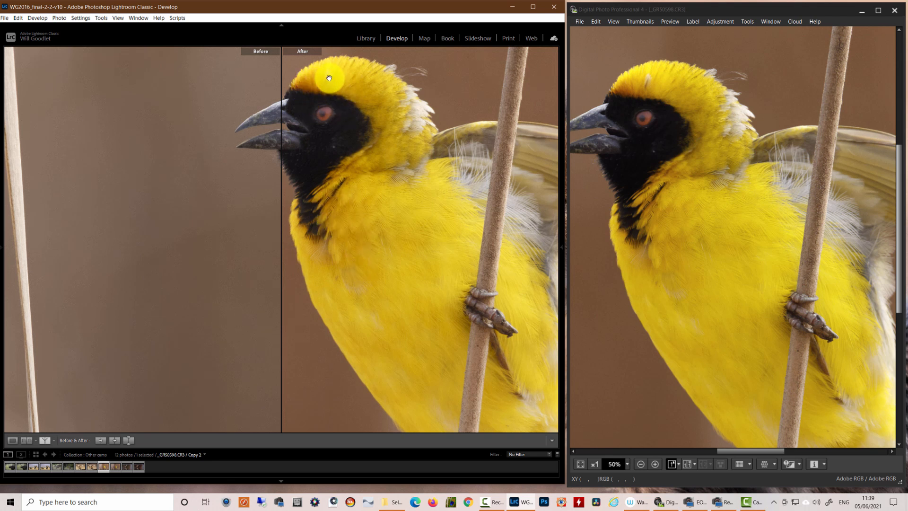
{"action": "mouse_move", "coordinate": [365, 320]}
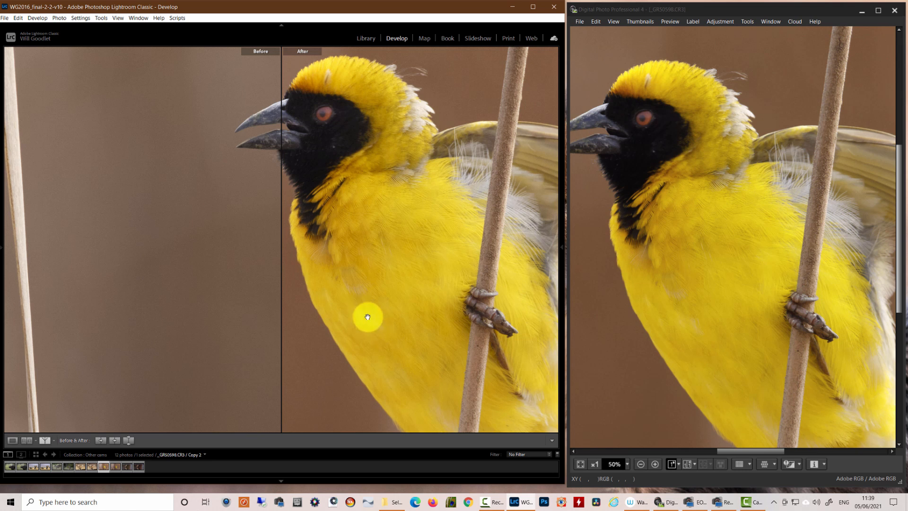
{"action": "mouse_move", "coordinate": [392, 319]}
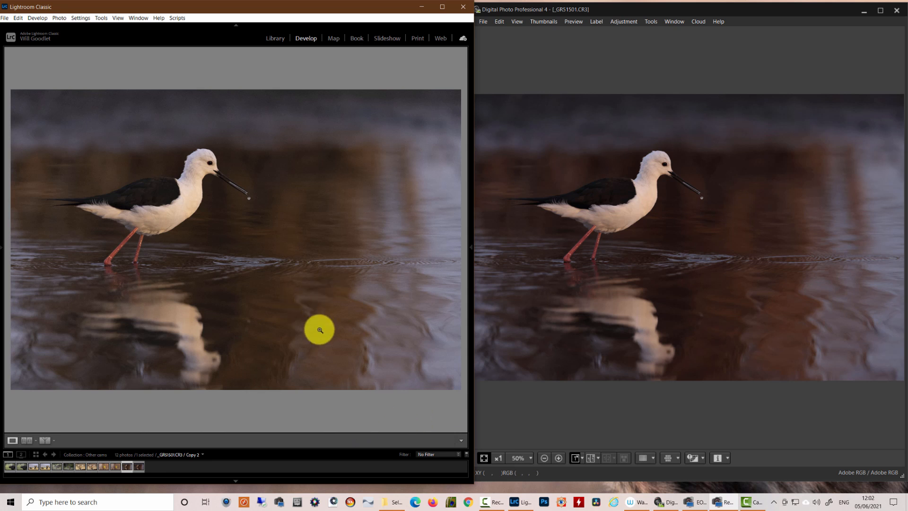
{"action": "mouse_move", "coordinate": [149, 226]}
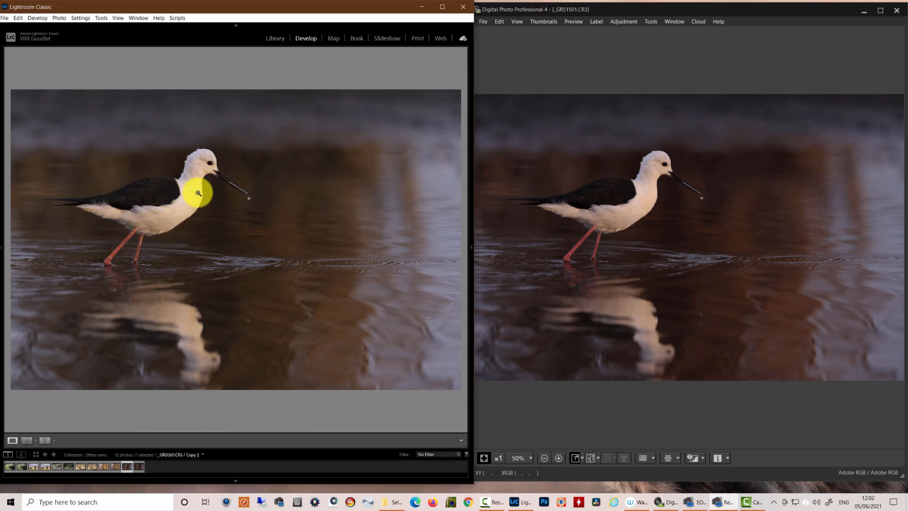
{"action": "mouse_move", "coordinate": [616, 213]}
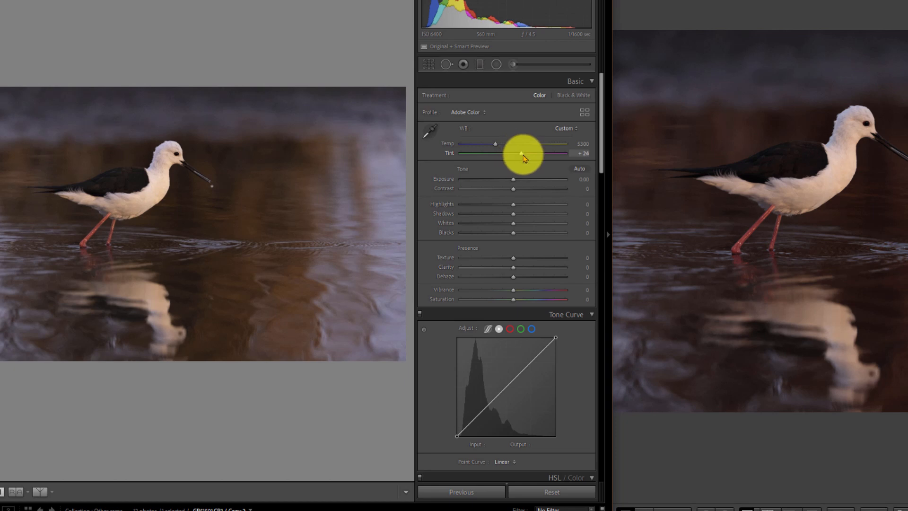
Raise Tint to +32 toward magenta and zoom to 1:1 on the stilt's body.
{"action": "left_click_drag", "start_coordinate": [521, 154], "coordinate": [524, 153]}
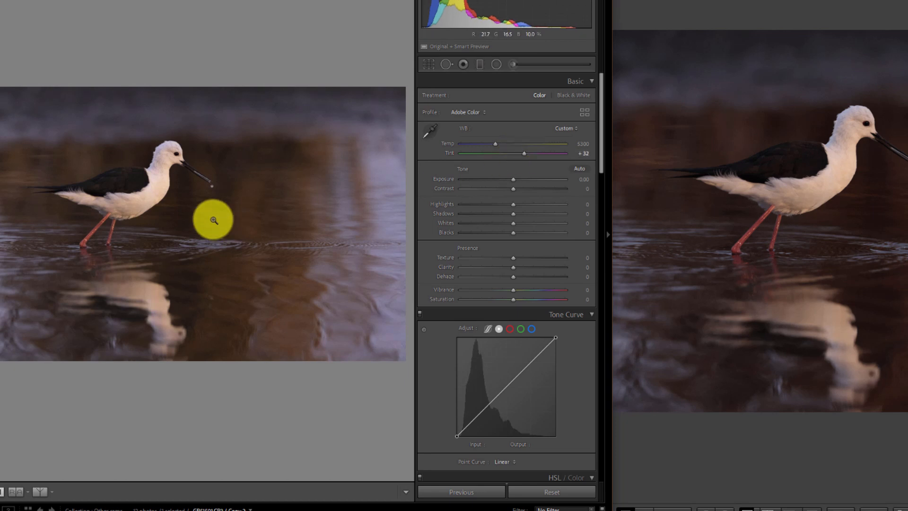
{"action": "left_click", "coordinate": [213, 221]}
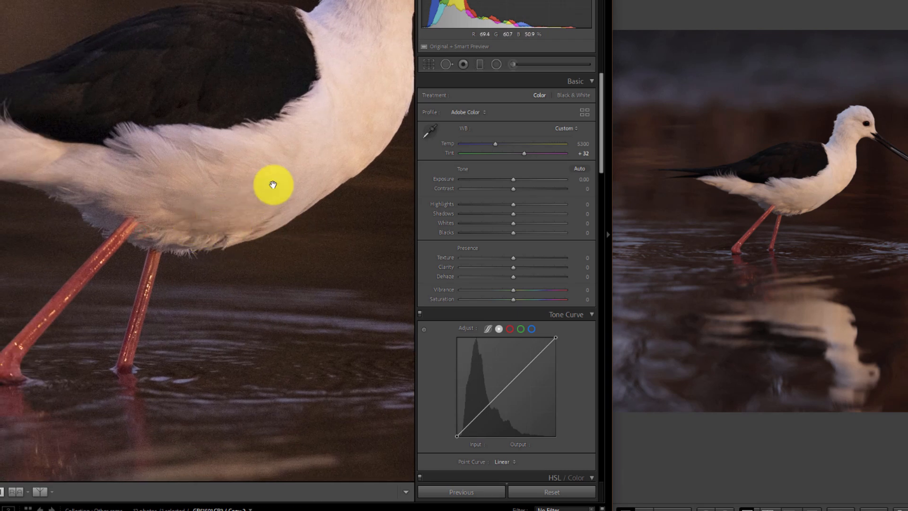
{"action": "mouse_move", "coordinate": [274, 198]}
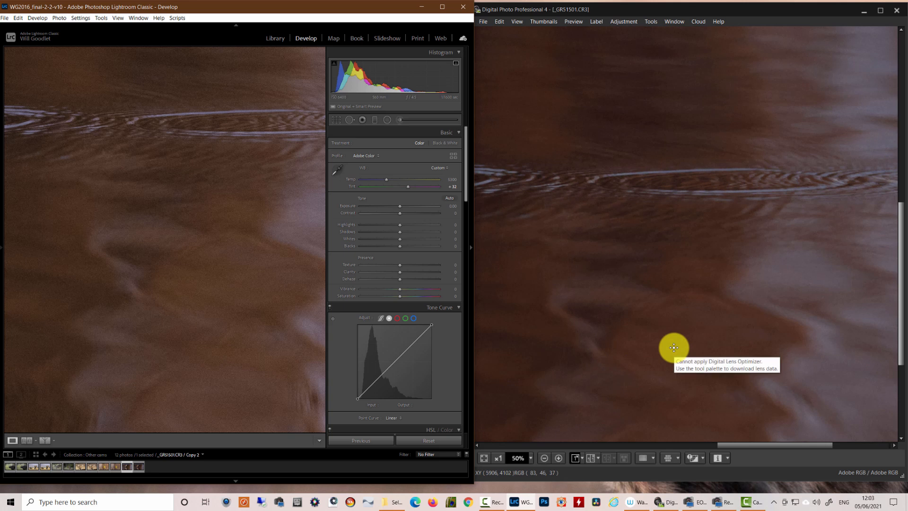
Shift the Calibration Green Primary Hue to the right to match DPP's colours.
{"action": "scroll", "scroll_direction": "down", "scroll_amount": 3}
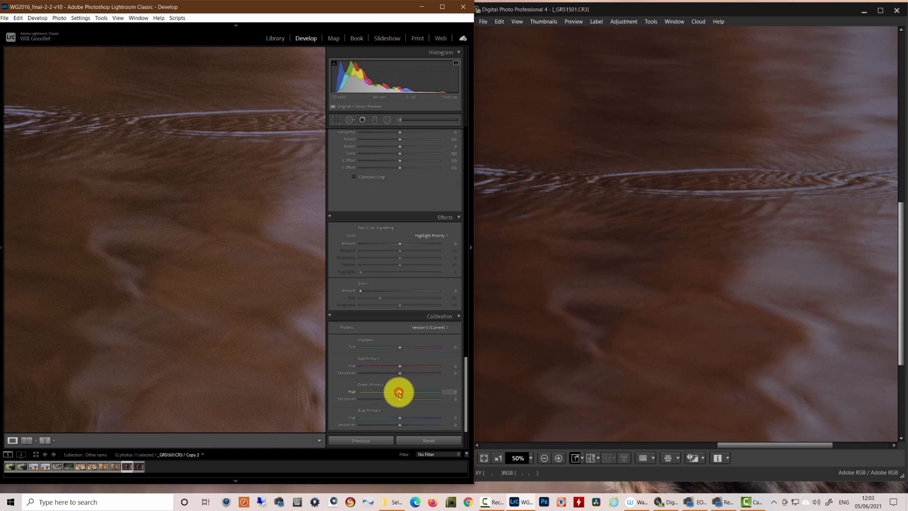
{"action": "left_click_drag", "start_coordinate": [399, 391], "coordinate": [429, 391]}
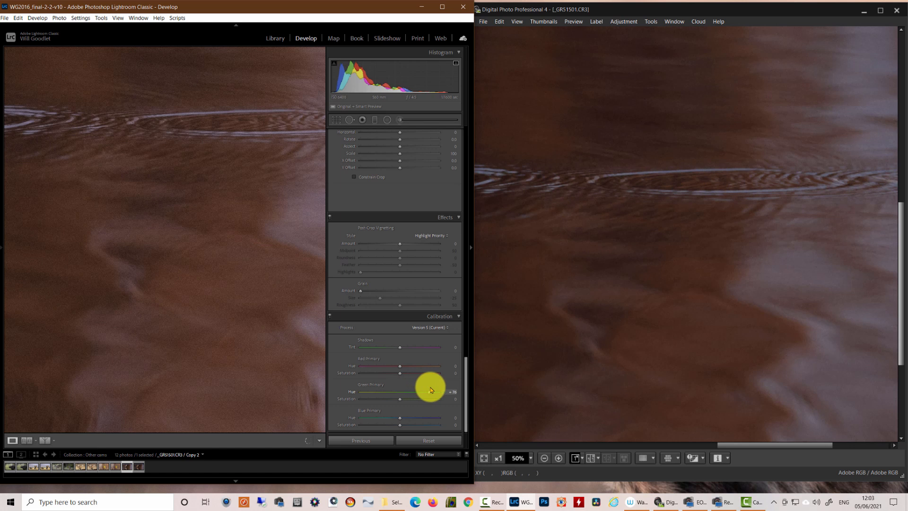
{"action": "left_click_drag", "start_coordinate": [428, 391], "coordinate": [443, 391]}
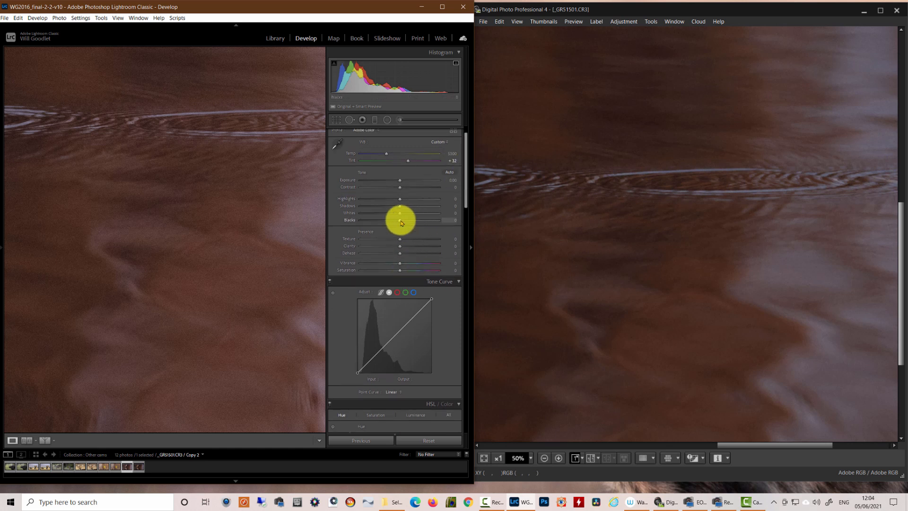
Set Blacks to -25, Whites to -39 and Saturation to +7 on the stilt photo.
{"action": "left_click_drag", "start_coordinate": [399, 221], "coordinate": [392, 221]}
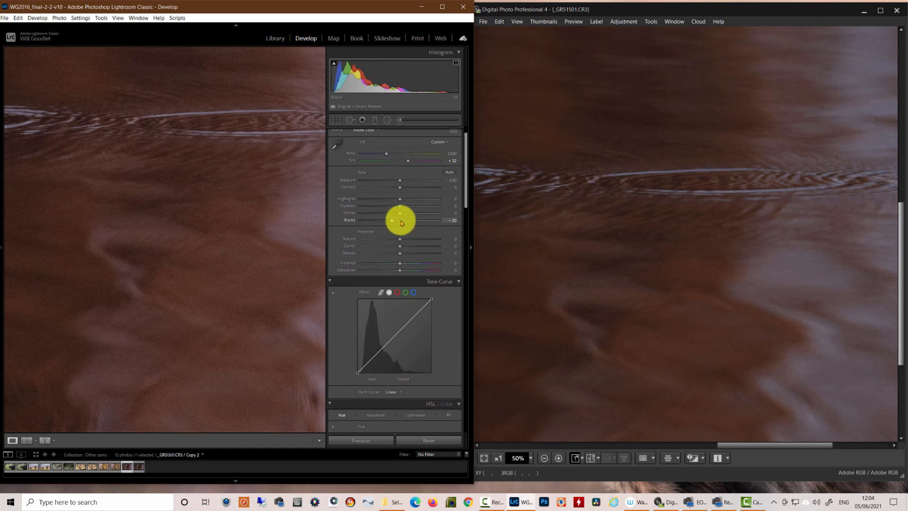
{"action": "left_click_drag", "start_coordinate": [392, 220], "coordinate": [386, 220]}
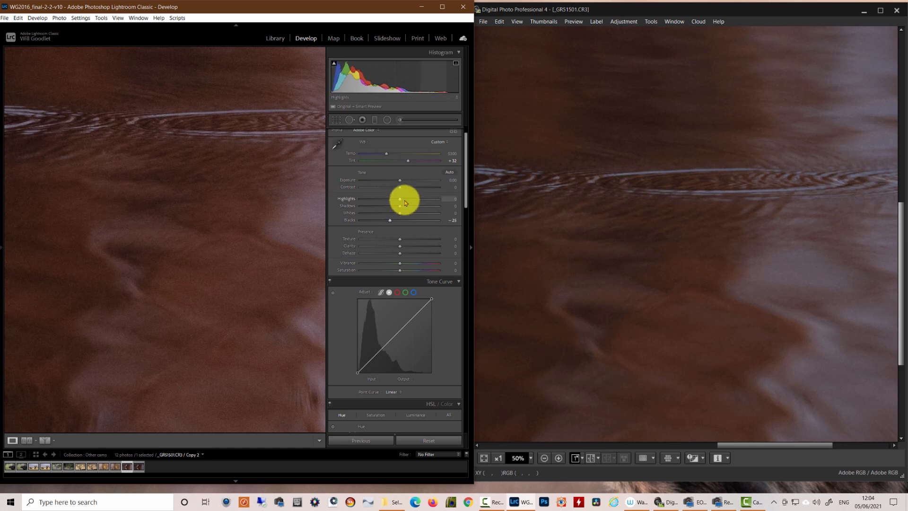
{"action": "left_click_drag", "start_coordinate": [399, 213], "coordinate": [393, 213]}
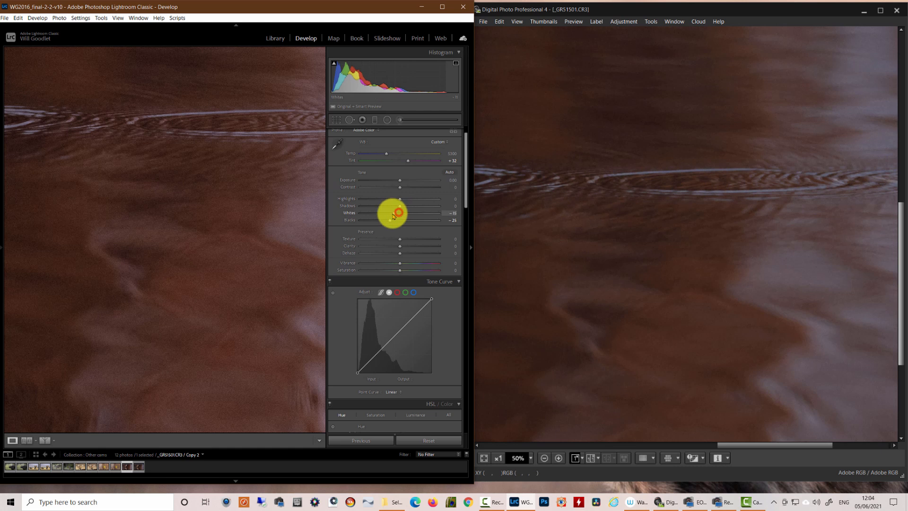
{"action": "left_click_drag", "start_coordinate": [399, 212], "coordinate": [383, 213]}
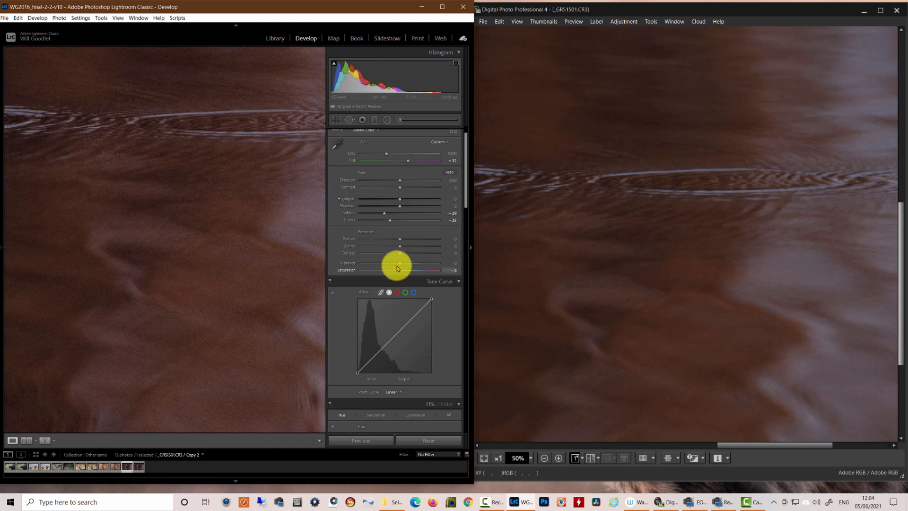
{"action": "left_click_drag", "start_coordinate": [399, 270], "coordinate": [401, 267]}
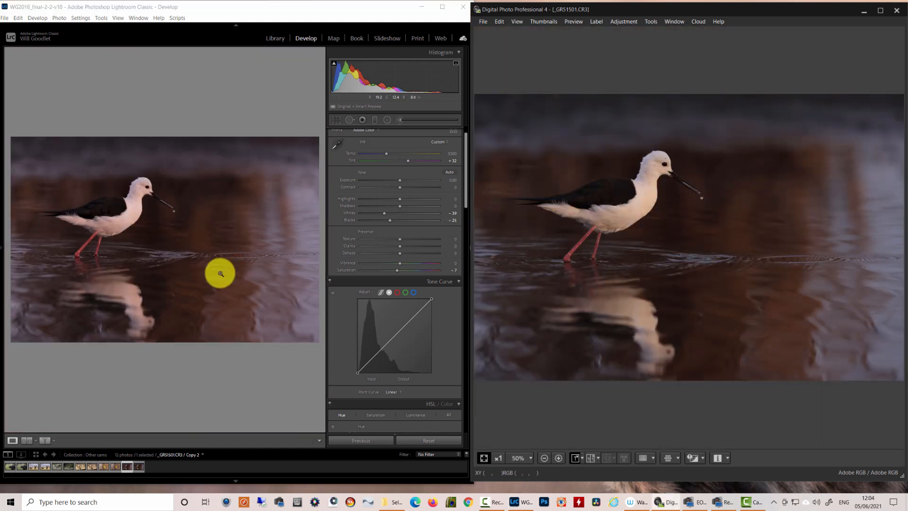
{"action": "mouse_move", "coordinate": [188, 435]}
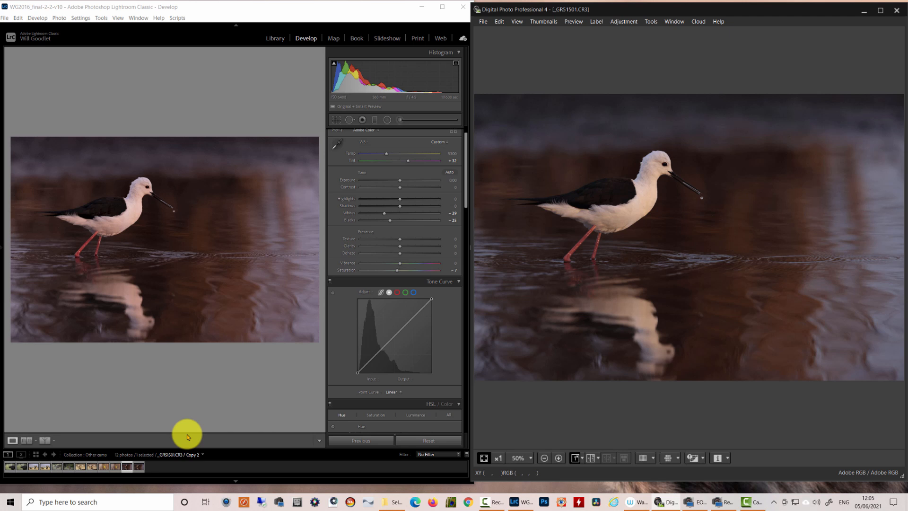
{"action": "mouse_move", "coordinate": [240, 412]}
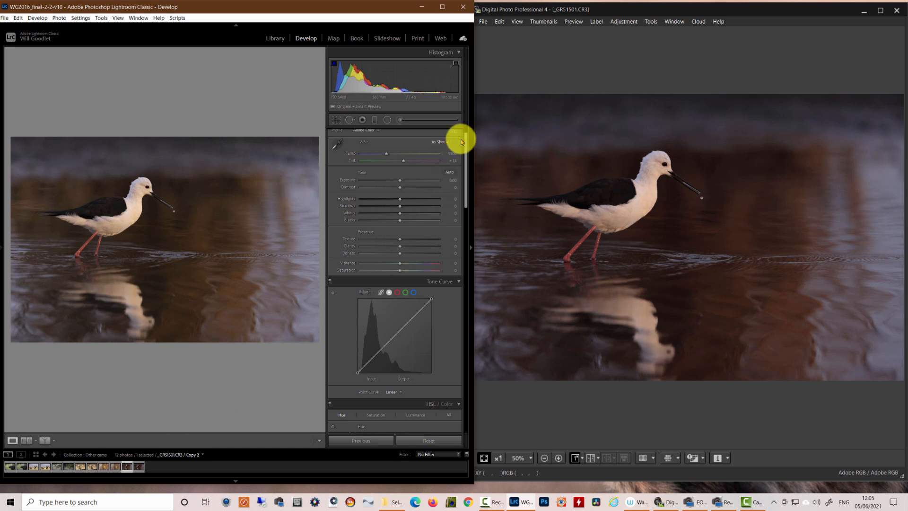
Apply the Camera WGC DPP R5 Faithful profile from Camera Matching and return to full view.
{"action": "left_click", "coordinate": [456, 131]}
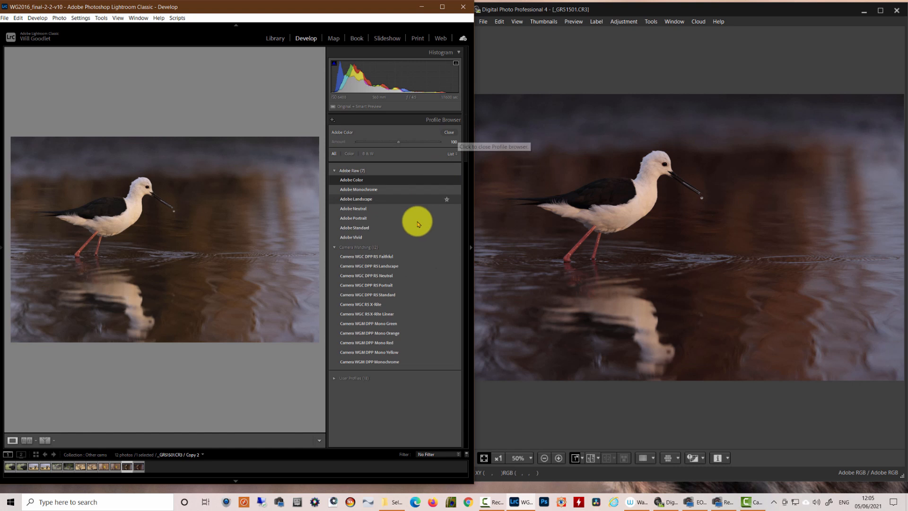
{"action": "left_click", "coordinate": [366, 256]}
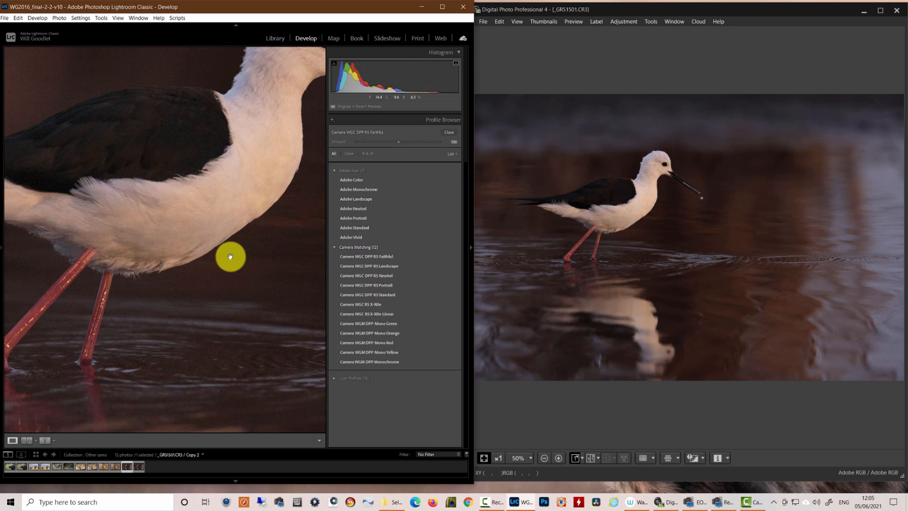
{"action": "left_click", "coordinate": [231, 257]}
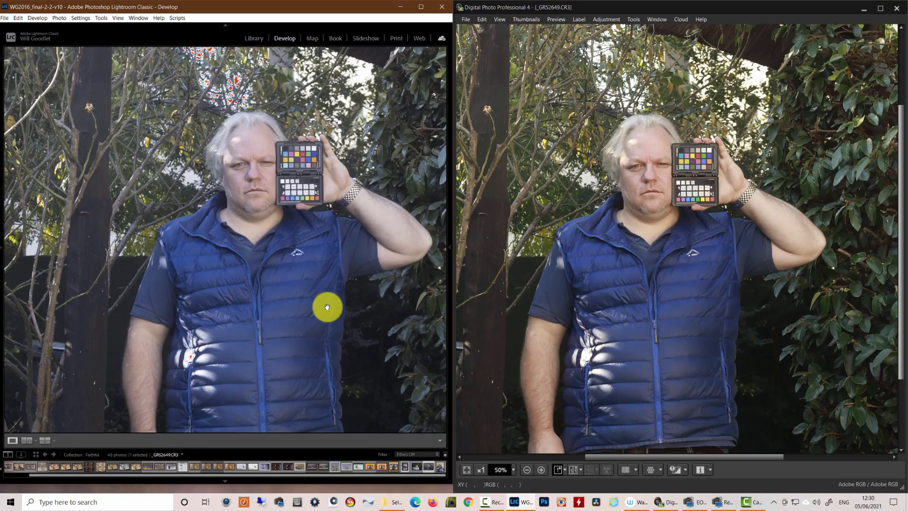
{"action": "mouse_move", "coordinate": [413, 276]}
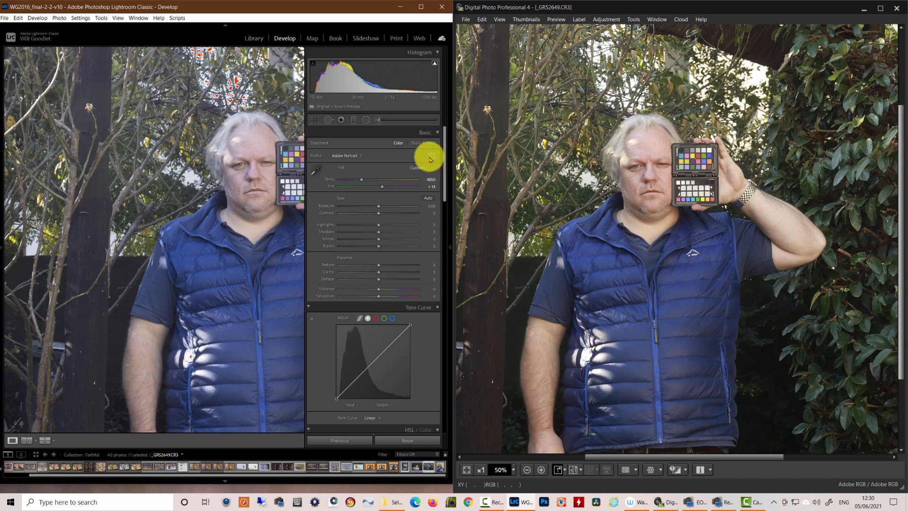
Apply the Camera WGC DPP R5 Portrait profile from Camera Matching to the colour-checker photo.
{"action": "left_click", "coordinate": [430, 156]}
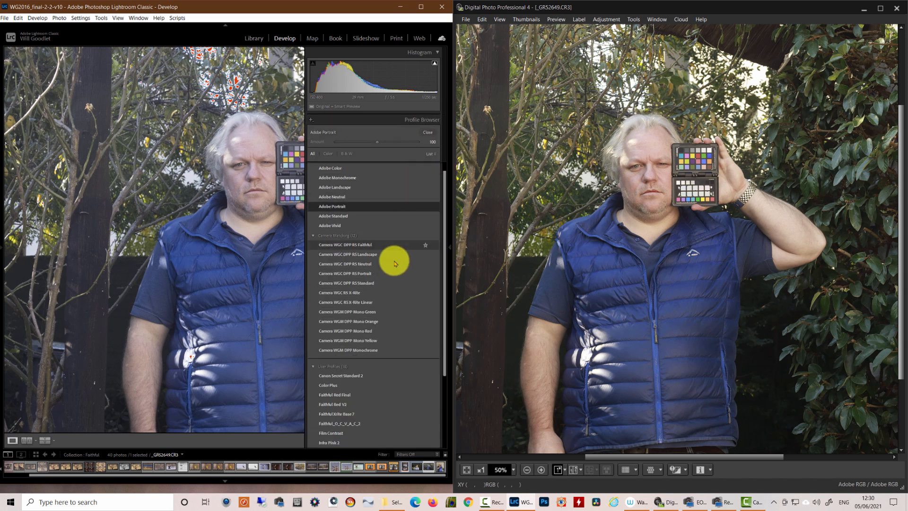
{"action": "left_click", "coordinate": [344, 273]}
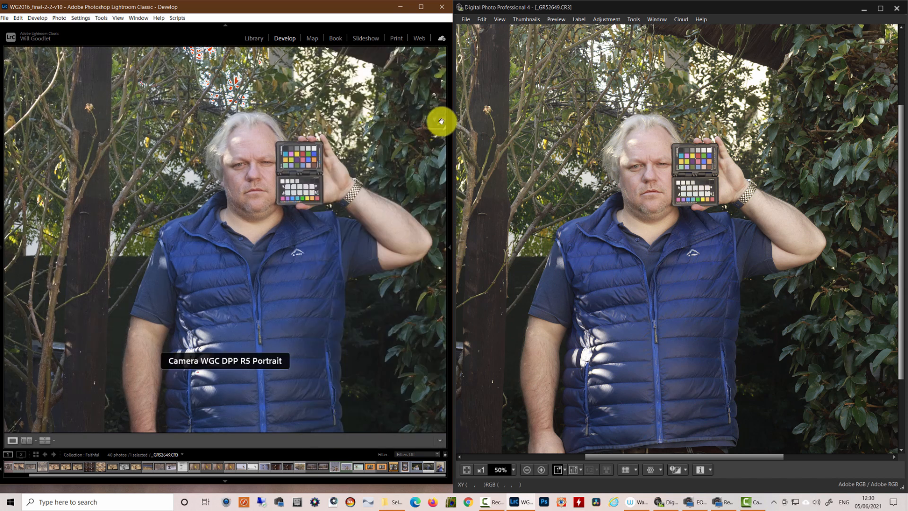
{"action": "mouse_move", "coordinate": [308, 267]}
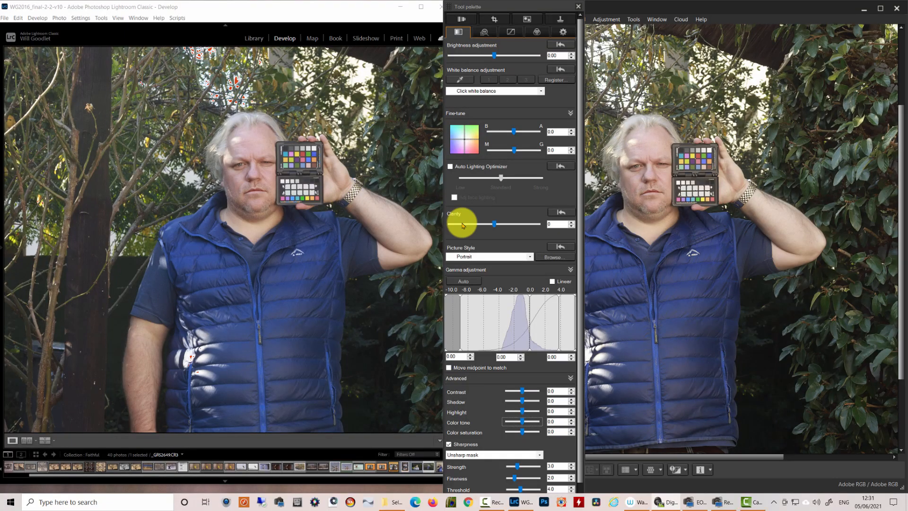
{"action": "mouse_move", "coordinate": [582, 269]}
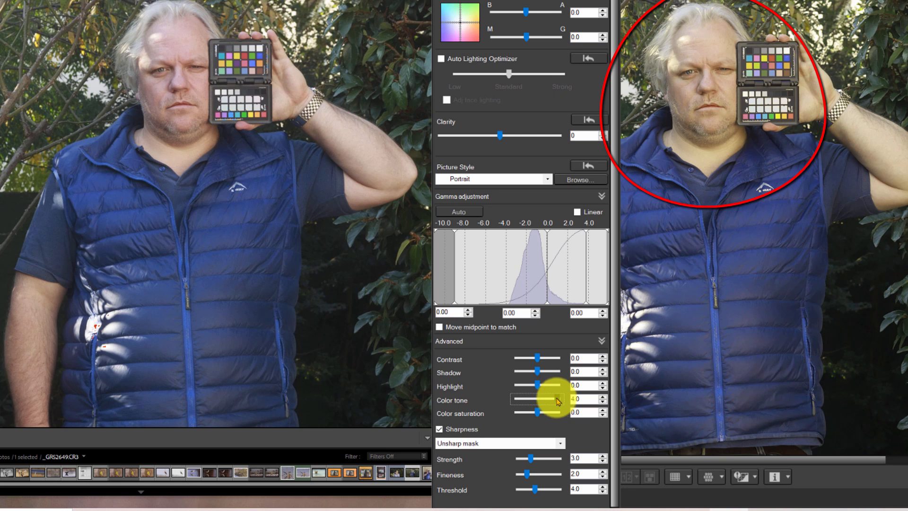
Adjust a slider in DPP's Tool palette while reviewing the Portrait picture style settings.
{"action": "left_click_drag", "start_coordinate": [541, 398], "coordinate": [513, 399]}
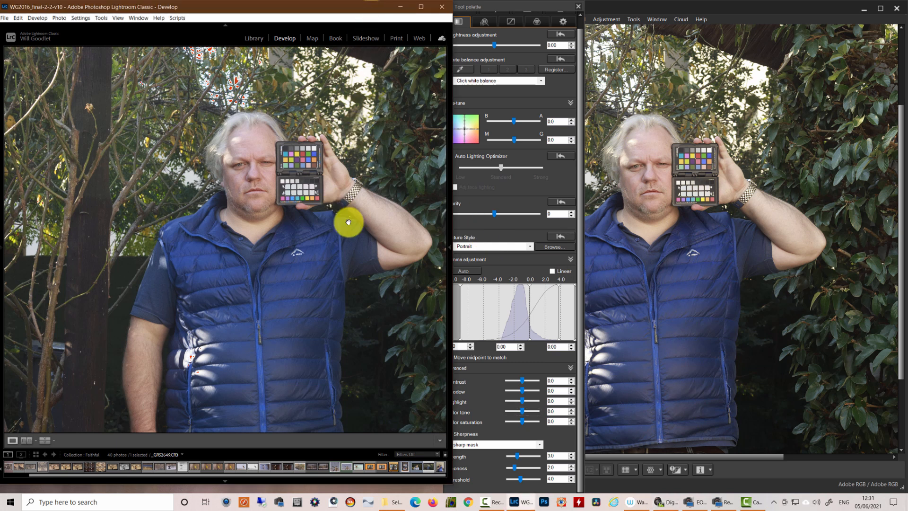
{"action": "mouse_move", "coordinate": [280, 241]}
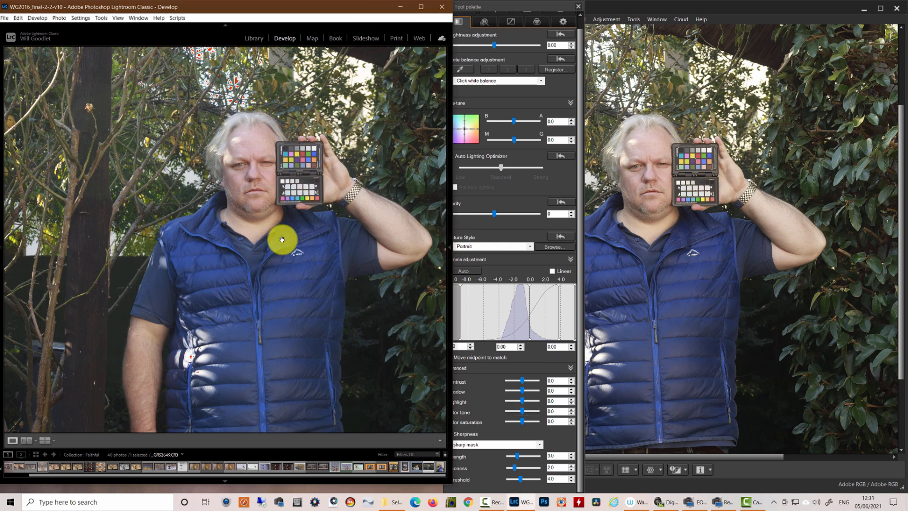
{"action": "mouse_move", "coordinate": [223, 342]}
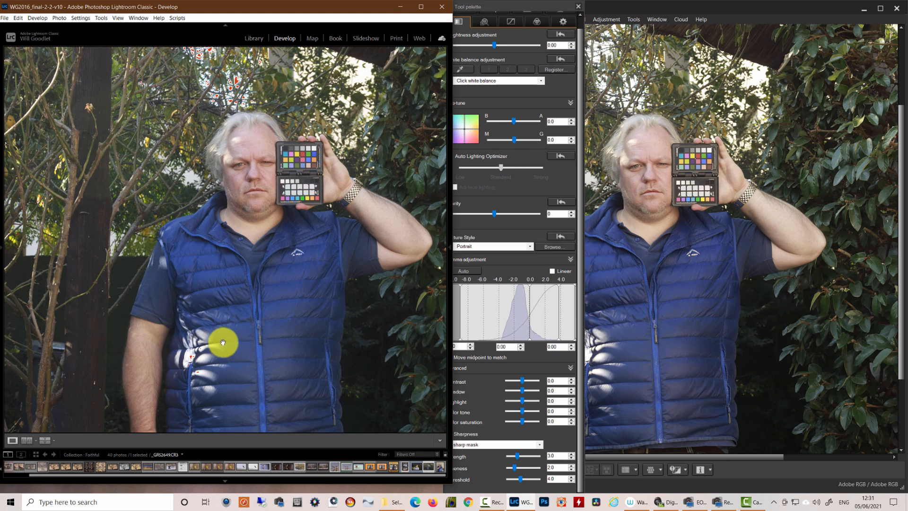
{"action": "mouse_move", "coordinate": [249, 341]}
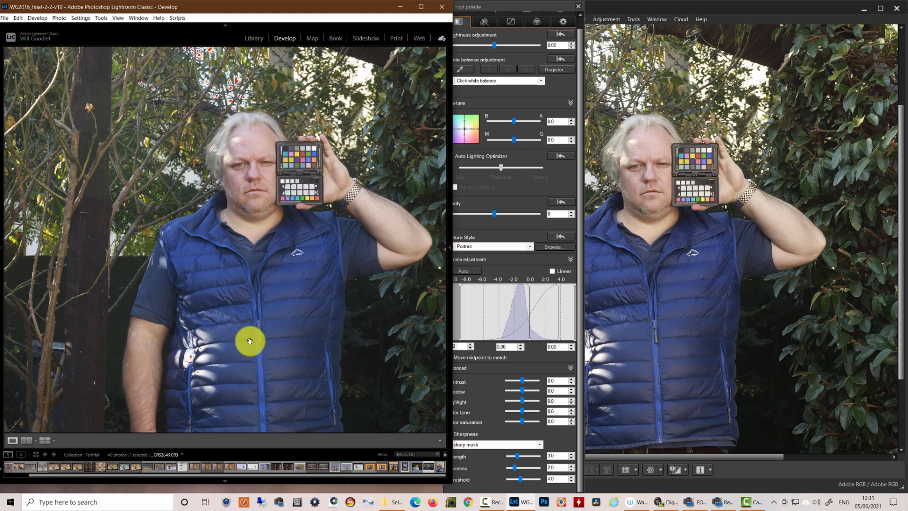
{"action": "mouse_move", "coordinate": [401, 279]}
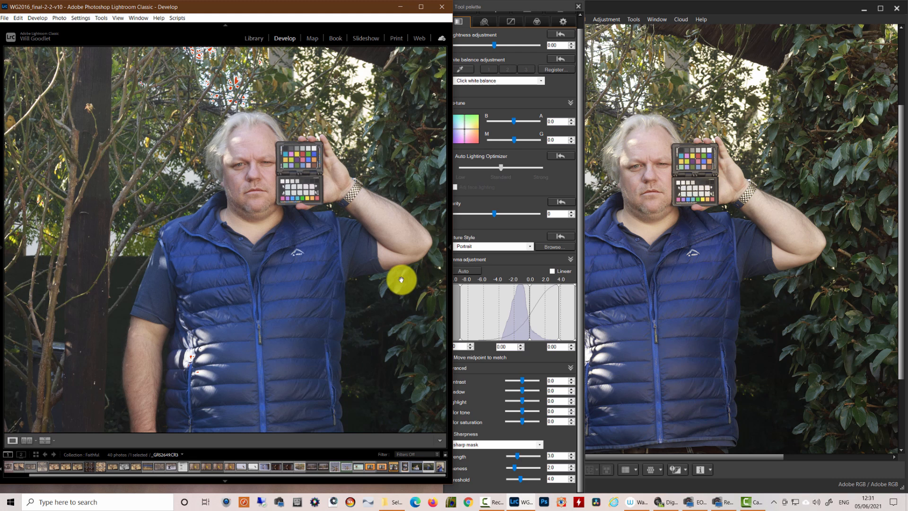
{"action": "mouse_move", "coordinate": [435, 251]}
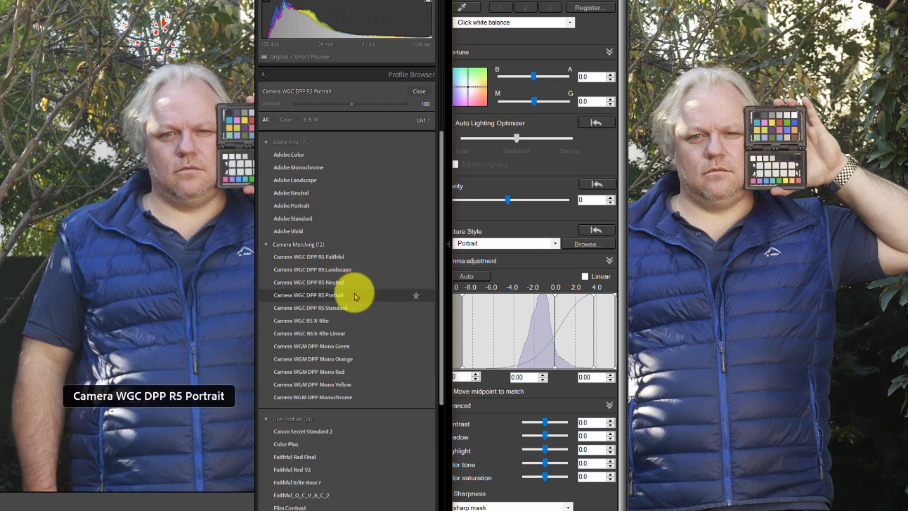
Reapply the DPP R5 Portrait profile and pull Calibration Green Primary Hue to about -14.
{"action": "left_click", "coordinate": [308, 295]}
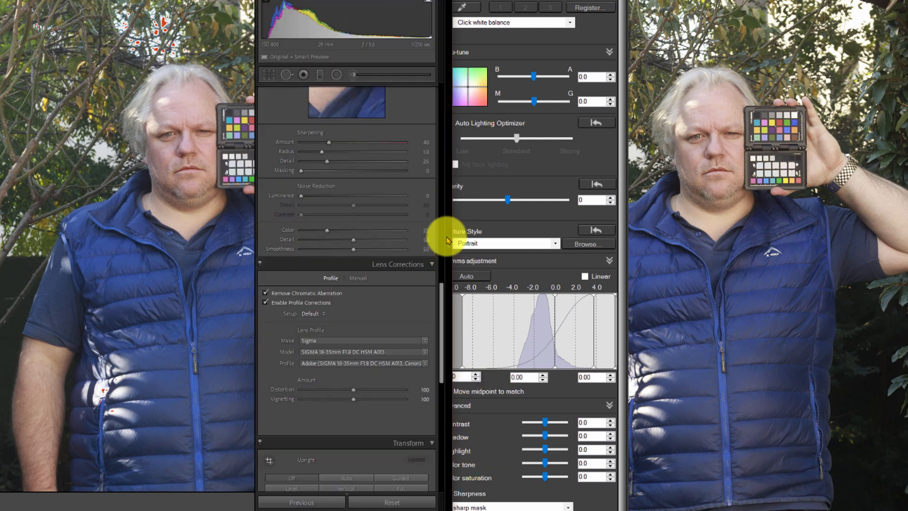
{"action": "scroll", "scroll_direction": "down", "scroll_amount": 3}
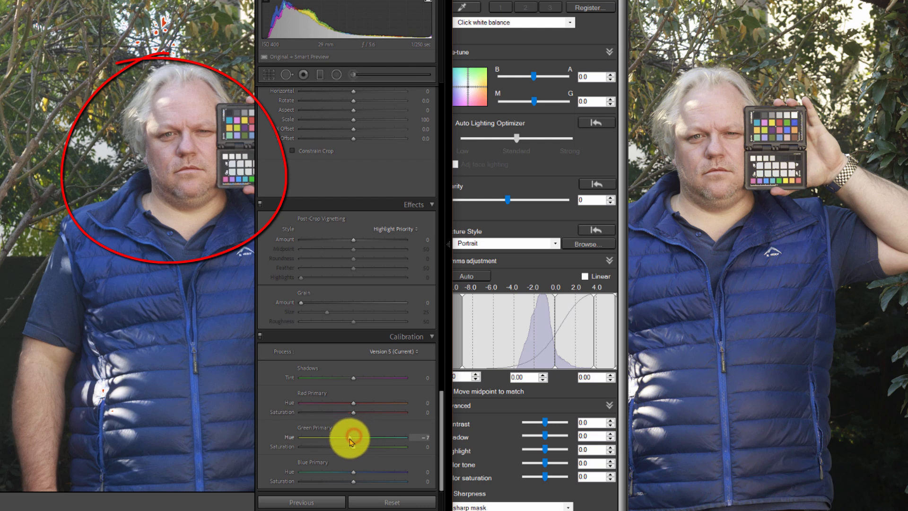
{"action": "left_click_drag", "start_coordinate": [352, 436], "coordinate": [343, 437]}
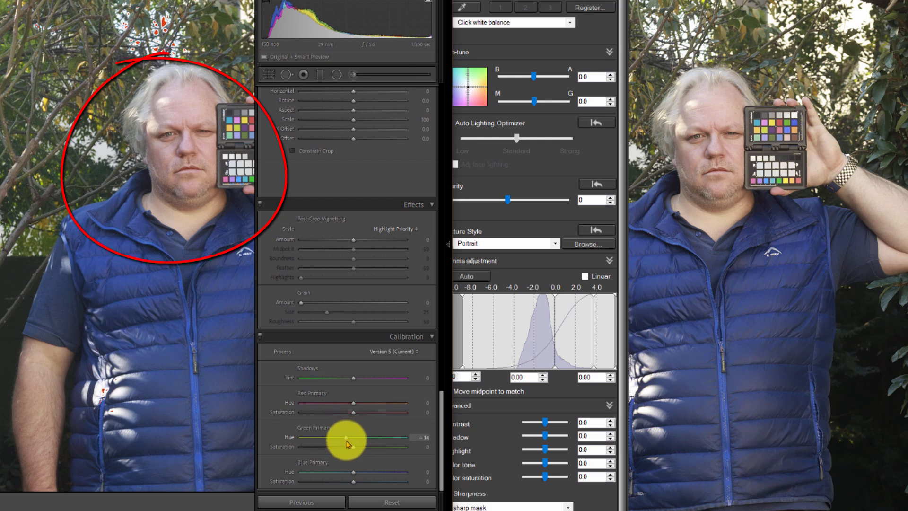
{"action": "left_click_drag", "start_coordinate": [341, 438], "coordinate": [342, 438]}
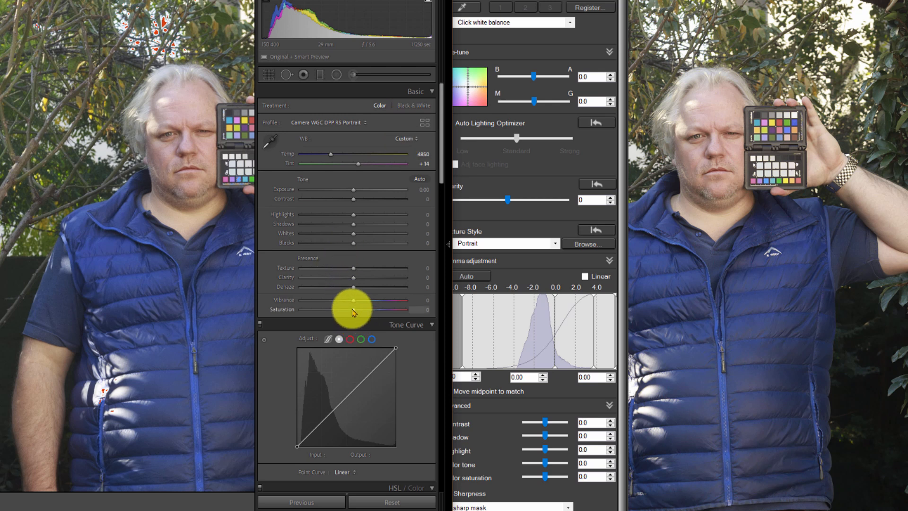
Nudge the Basic panel Saturation slightly lower to approach the DPP rendering.
{"action": "left_click_drag", "start_coordinate": [355, 308], "coordinate": [352, 308]}
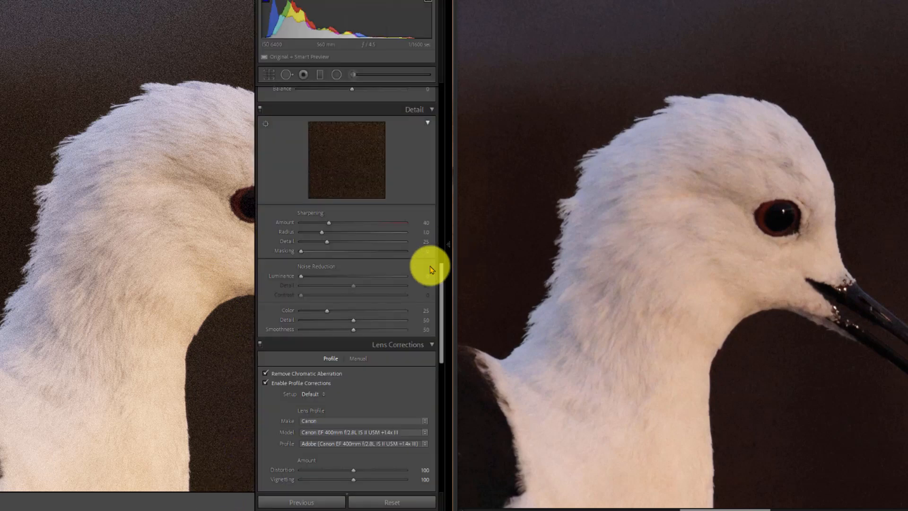
{"action": "mouse_move", "coordinate": [329, 225]}
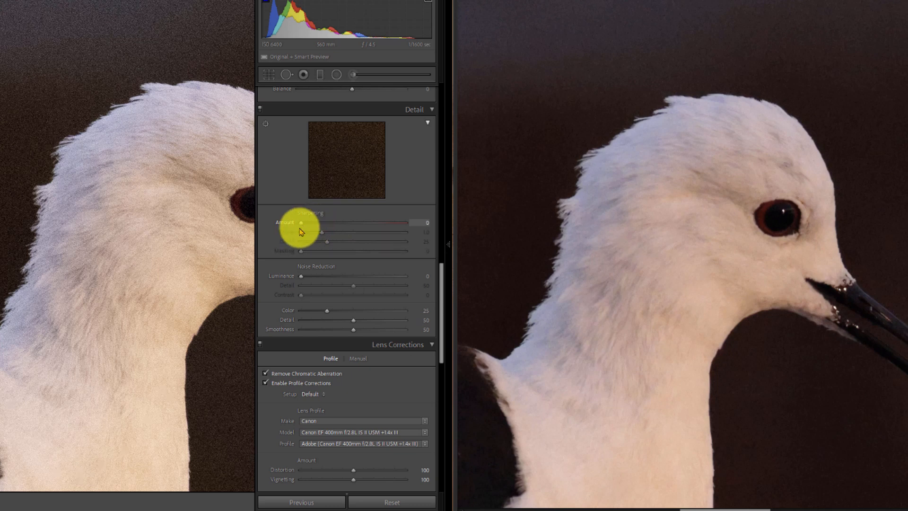
Set sharpening Amount 10, Radius 1.0 and Detail down to about 10.
{"action": "left_click_drag", "start_coordinate": [301, 222], "coordinate": [311, 222]}
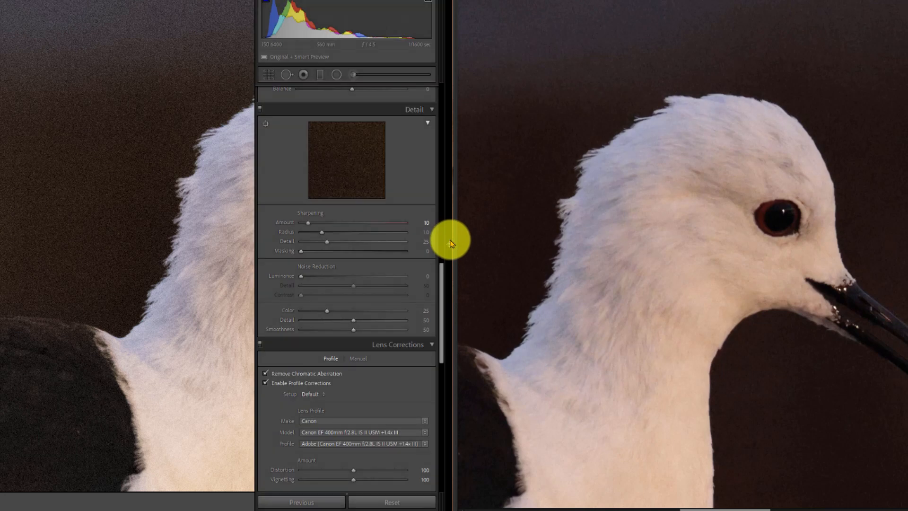
{"action": "mouse_move", "coordinate": [326, 244]}
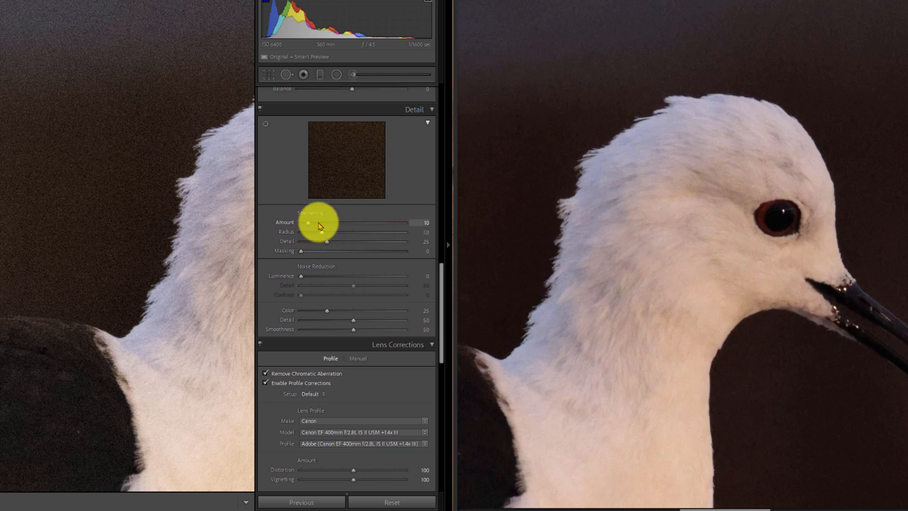
{"action": "mouse_move", "coordinate": [325, 235]}
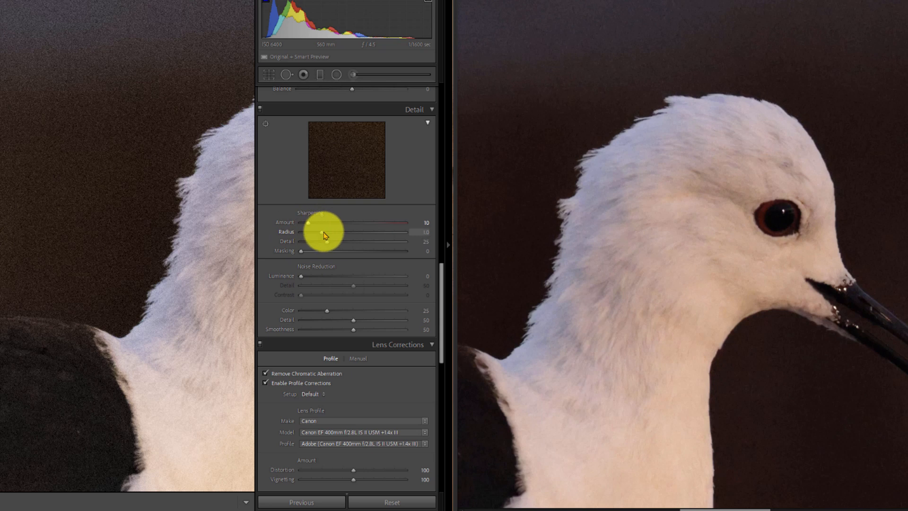
{"action": "left_click_drag", "start_coordinate": [327, 232], "coordinate": [310, 232]}
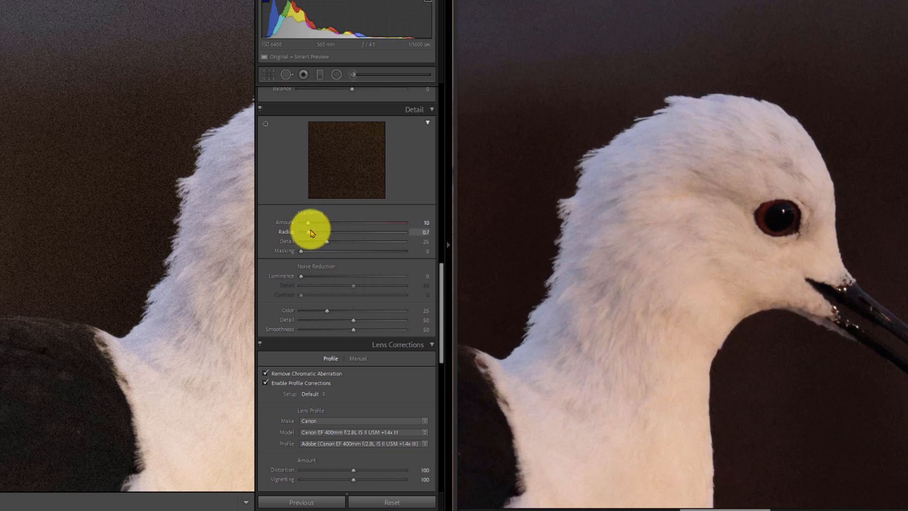
{"action": "left_click_drag", "start_coordinate": [308, 232], "coordinate": [316, 232]}
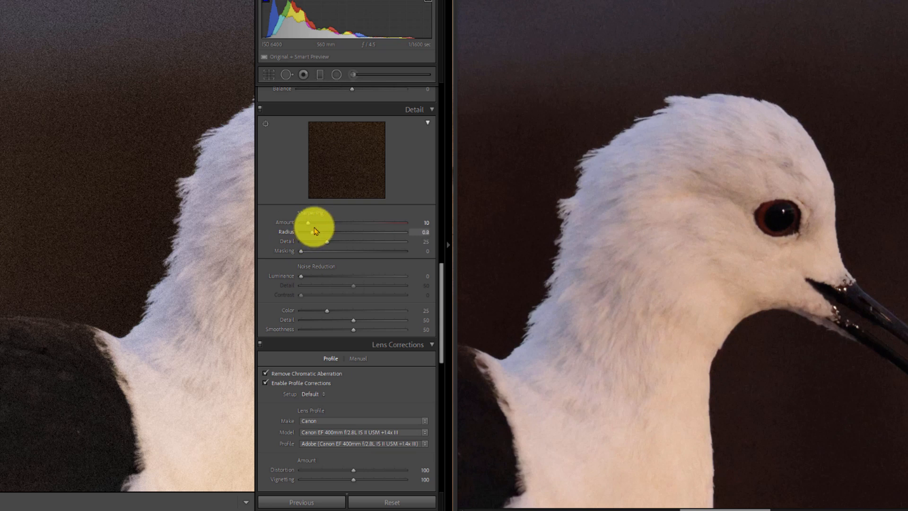
{"action": "left_click_drag", "start_coordinate": [310, 231], "coordinate": [320, 232]}
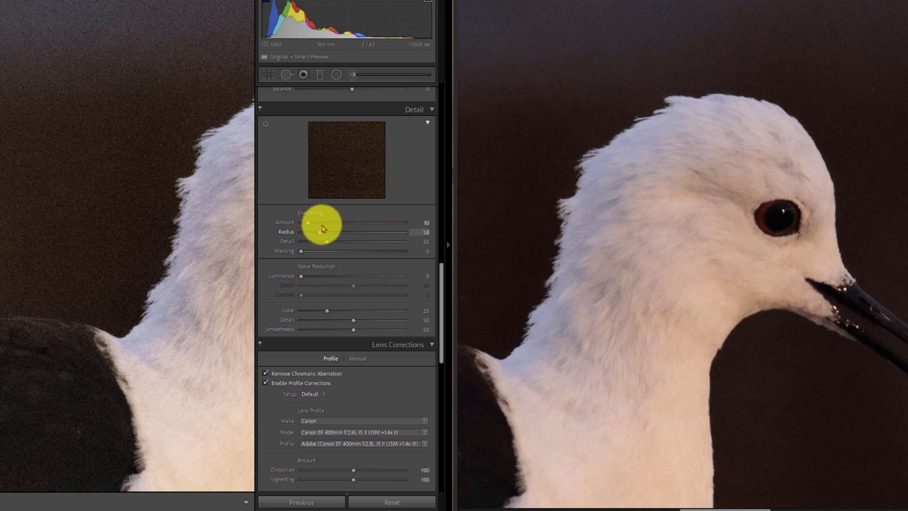
{"action": "mouse_move", "coordinate": [329, 244]}
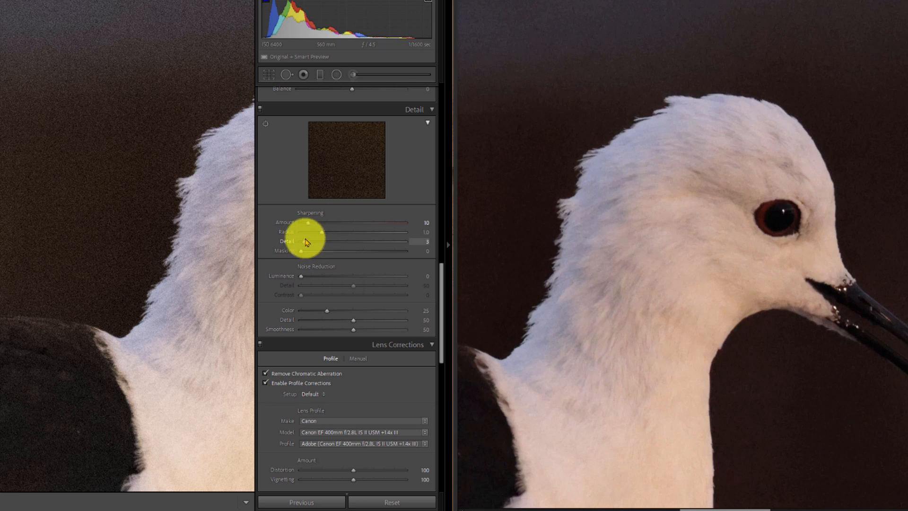
{"action": "left_click_drag", "start_coordinate": [305, 241], "coordinate": [333, 241]}
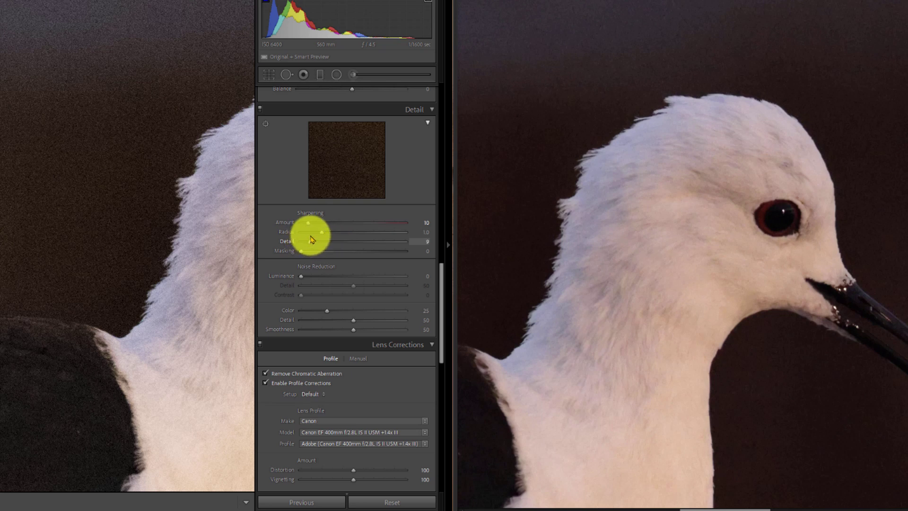
{"action": "left_click_drag", "start_coordinate": [312, 241], "coordinate": [311, 241]}
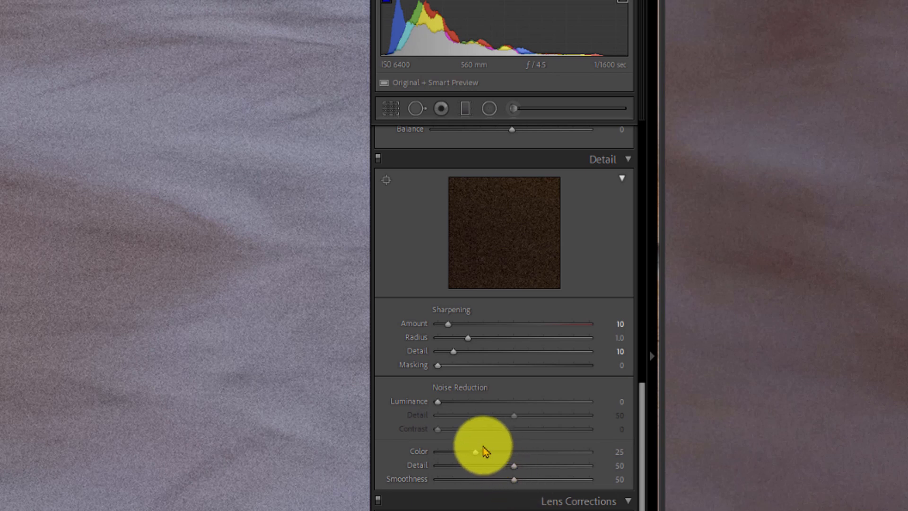
Pull the Color noise reduction slider down from 25 to about 0.
{"action": "left_click", "coordinate": [475, 464]}
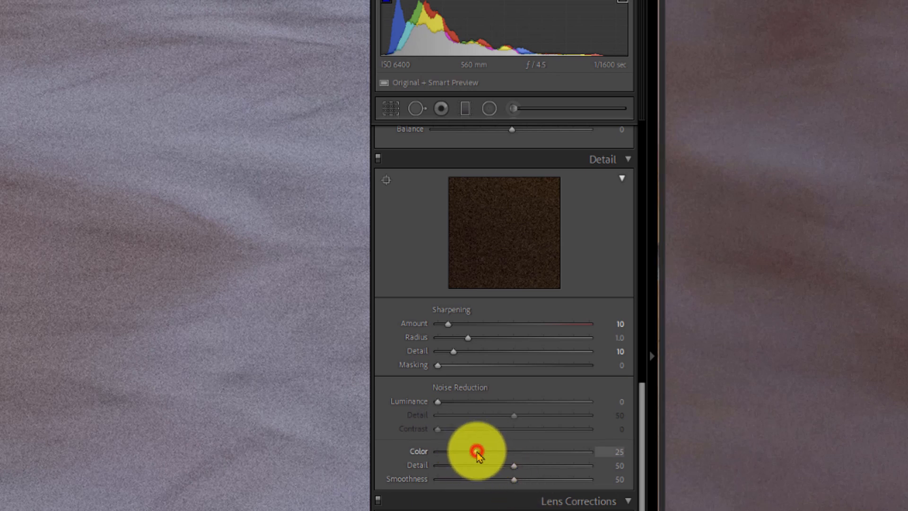
{"action": "left_click_drag", "start_coordinate": [475, 451], "coordinate": [435, 452]}
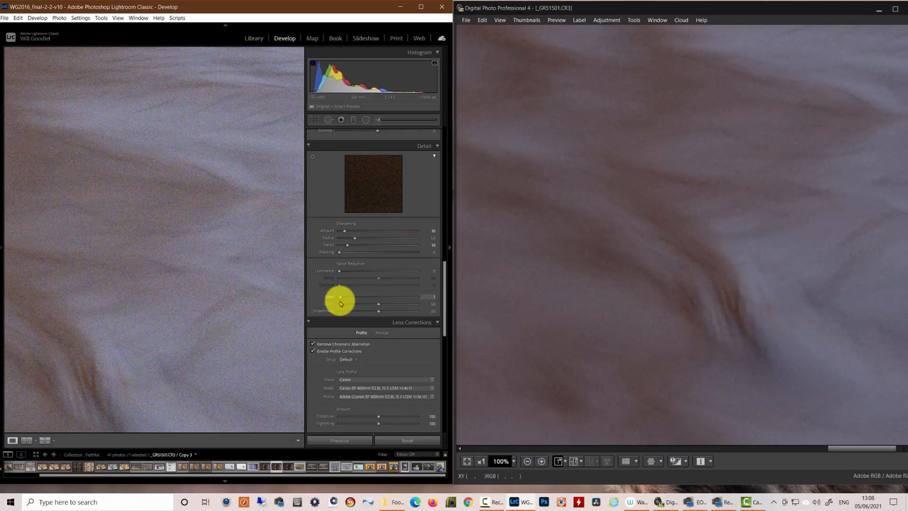
Bring colour noise reduction to 10, colour detail to 10 and smoothness to 93.
{"action": "left_click_drag", "start_coordinate": [340, 298], "coordinate": [347, 298]}
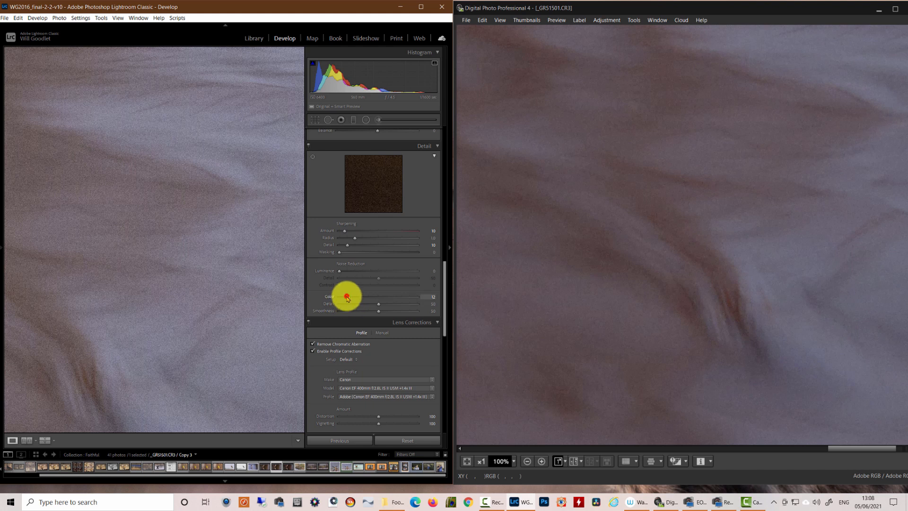
{"action": "left_click_drag", "start_coordinate": [346, 296], "coordinate": [350, 296]}
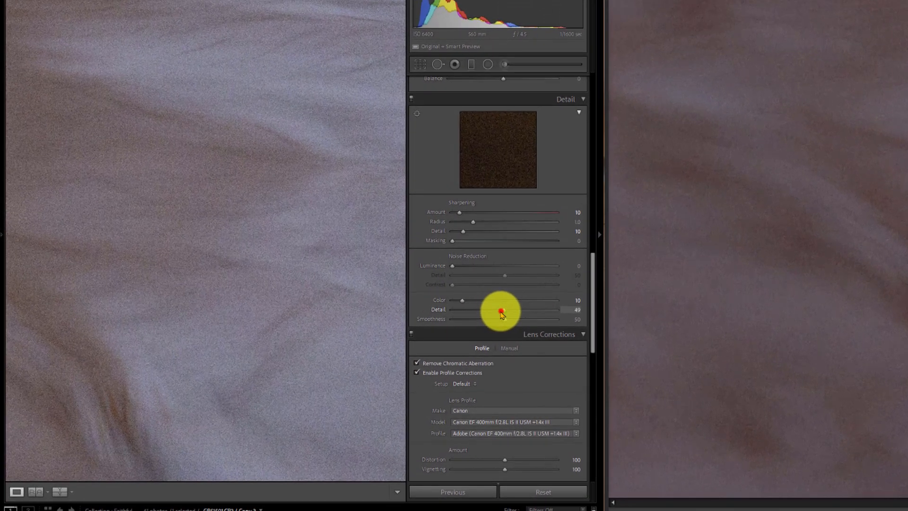
{"action": "left_click_drag", "start_coordinate": [501, 309], "coordinate": [461, 309]}
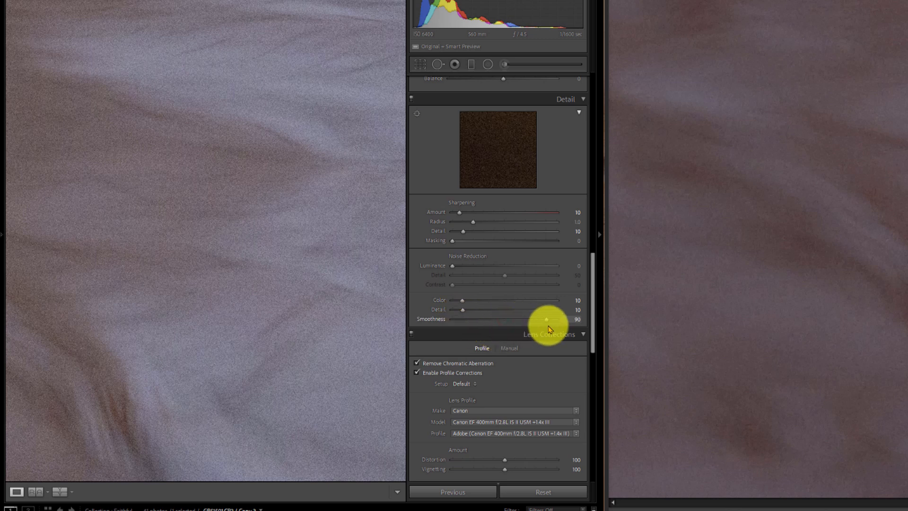
{"action": "left_click_drag", "start_coordinate": [546, 319], "coordinate": [550, 318]}
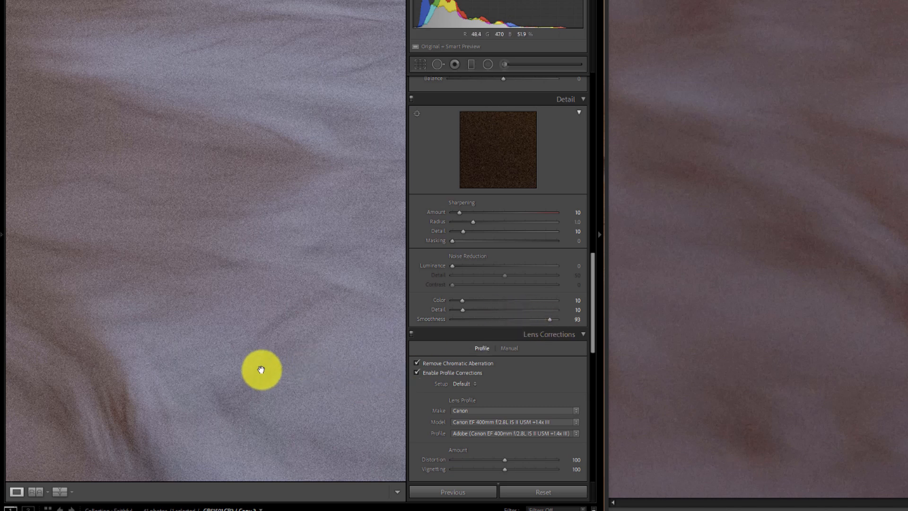
{"action": "mouse_move", "coordinate": [289, 332]}
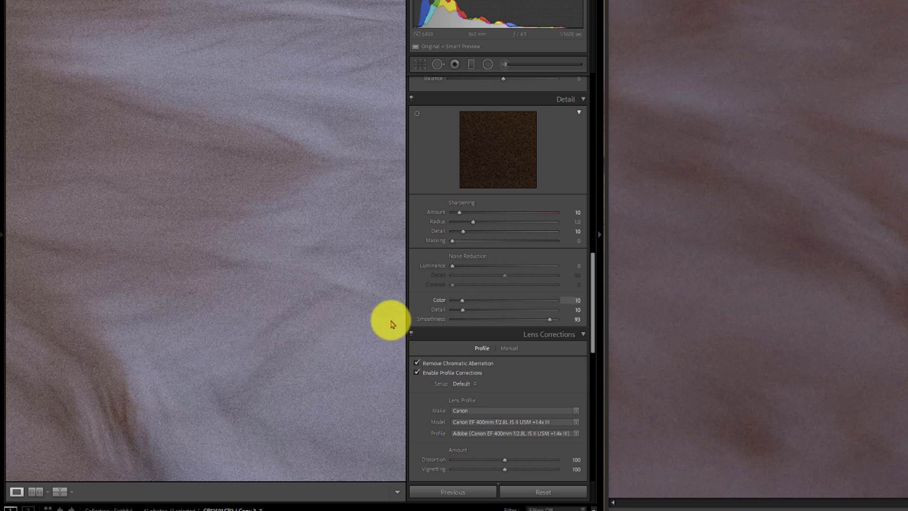
{"action": "mouse_move", "coordinate": [316, 284]}
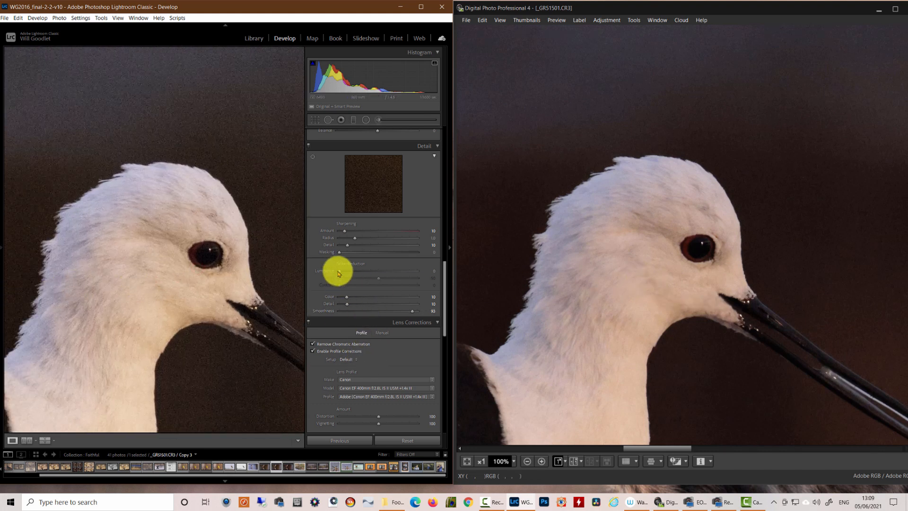
Settle the luminance noise reduction slider at about 31 for the white-headed bird raw.
{"action": "left_click_drag", "start_coordinate": [347, 270], "coordinate": [378, 270]}
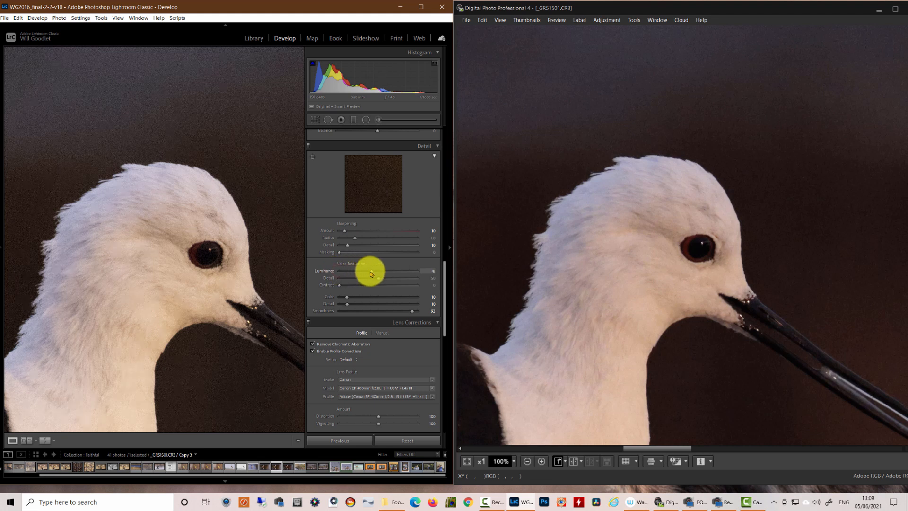
{"action": "left_click_drag", "start_coordinate": [378, 270], "coordinate": [365, 271]}
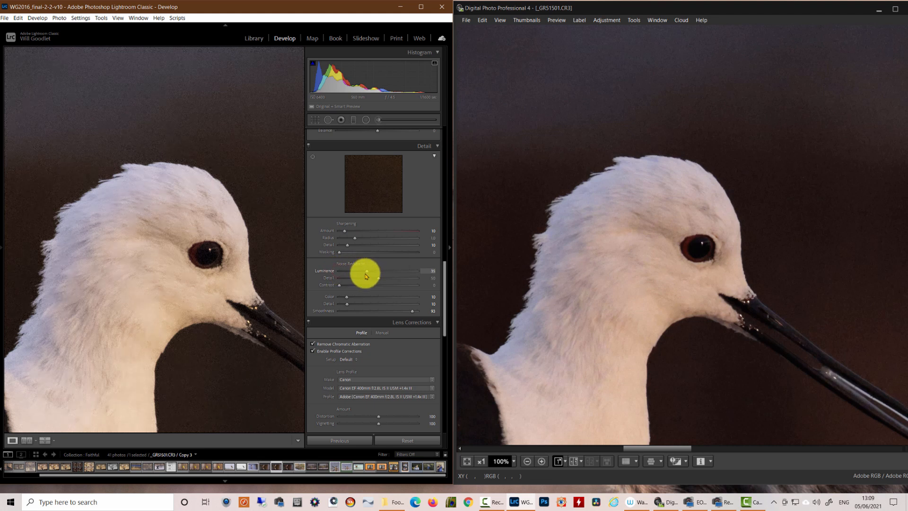
{"action": "left_click_drag", "start_coordinate": [378, 272], "coordinate": [362, 272]}
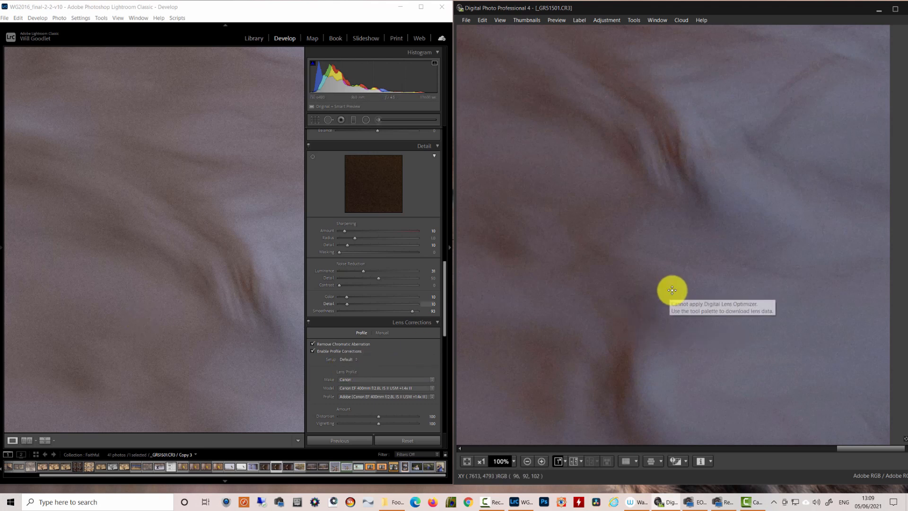
{"action": "mouse_move", "coordinate": [728, 342]}
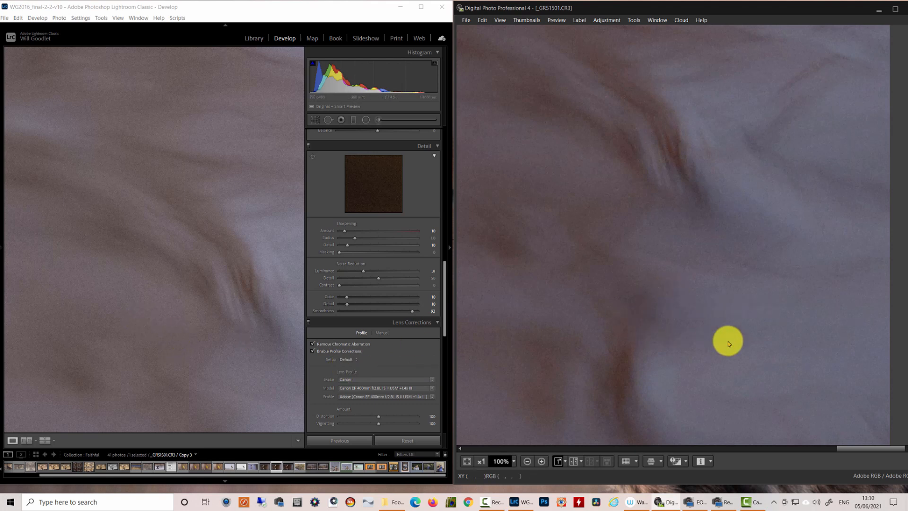
{"action": "mouse_move", "coordinate": [728, 345]}
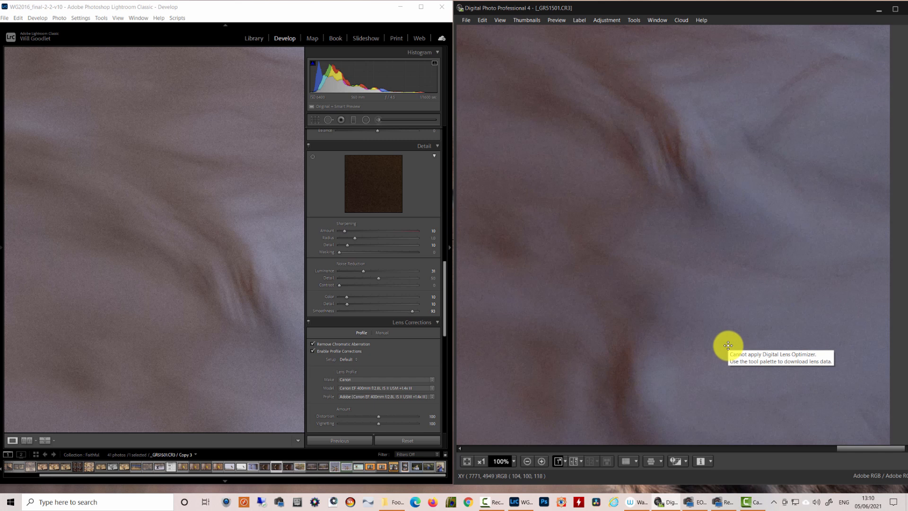
{"action": "mouse_move", "coordinate": [727, 343]}
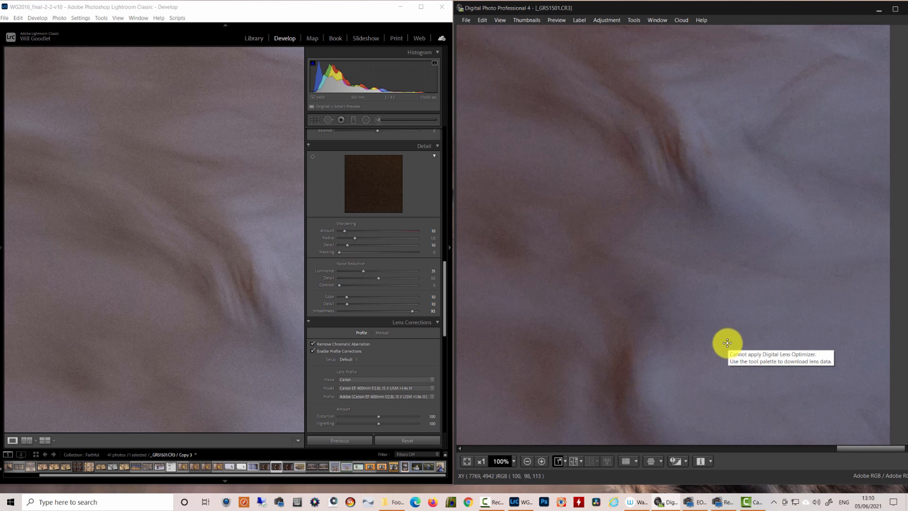
{"action": "mouse_move", "coordinate": [352, 267]}
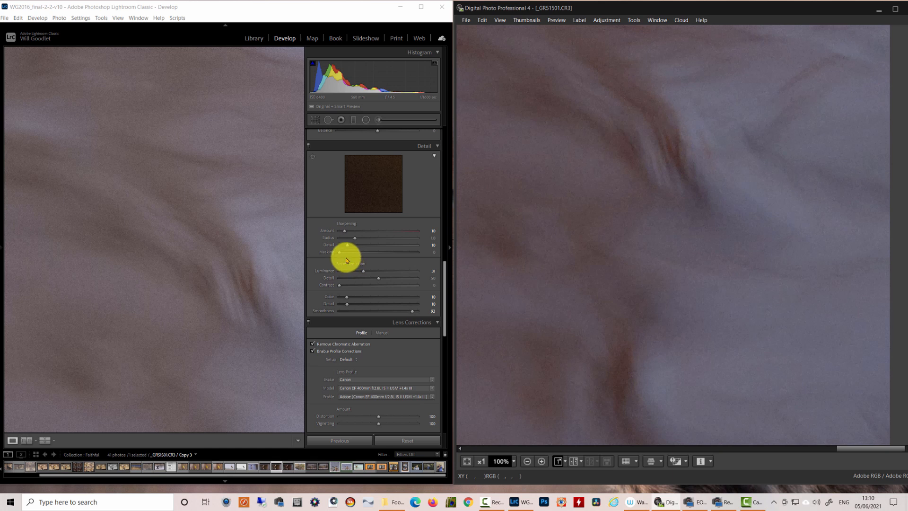
{"action": "mouse_move", "coordinate": [168, 272]}
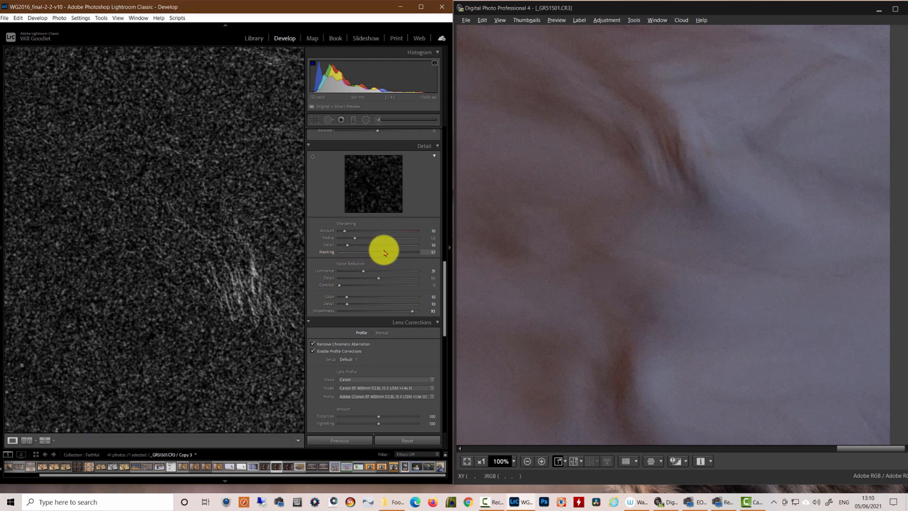
Push the sharpening Masking slider up to 84 to spare smooth areas.
{"action": "left_click_drag", "start_coordinate": [386, 252], "coordinate": [414, 251]}
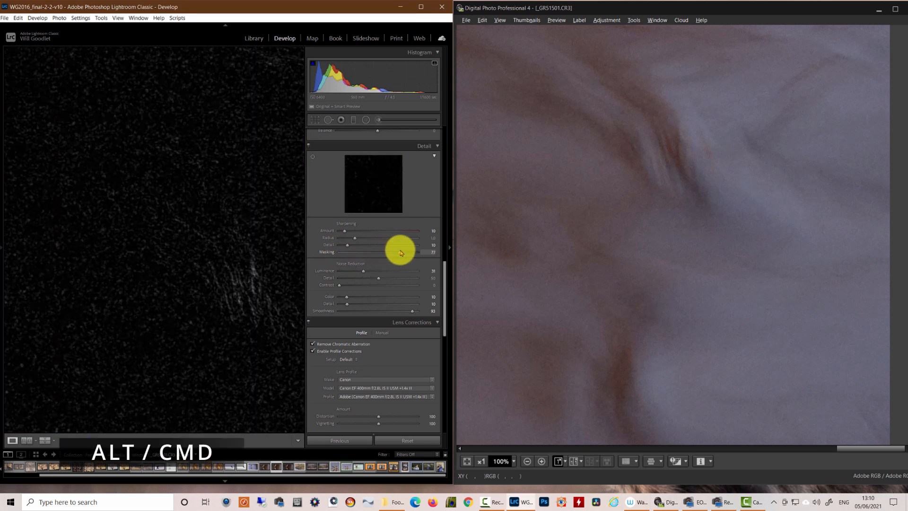
{"action": "left_click_drag", "start_coordinate": [398, 252], "coordinate": [406, 251]}
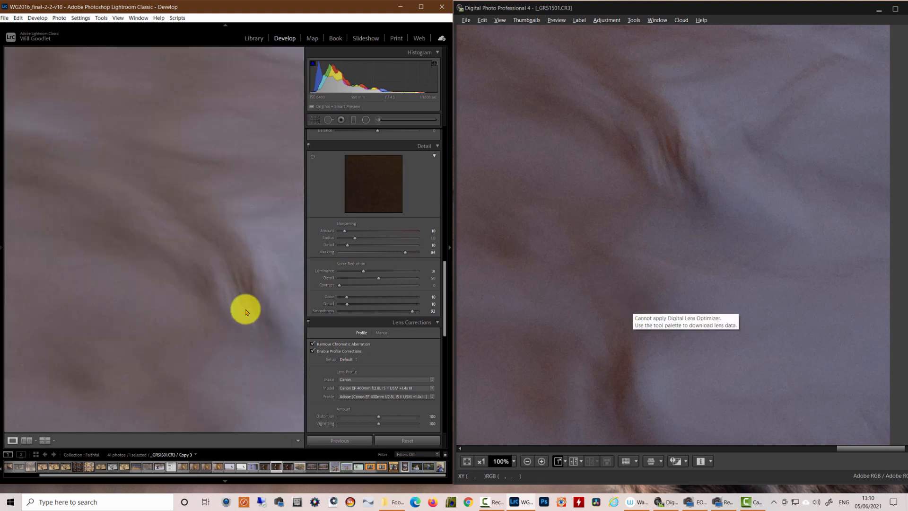
{"action": "mouse_move", "coordinate": [671, 296]}
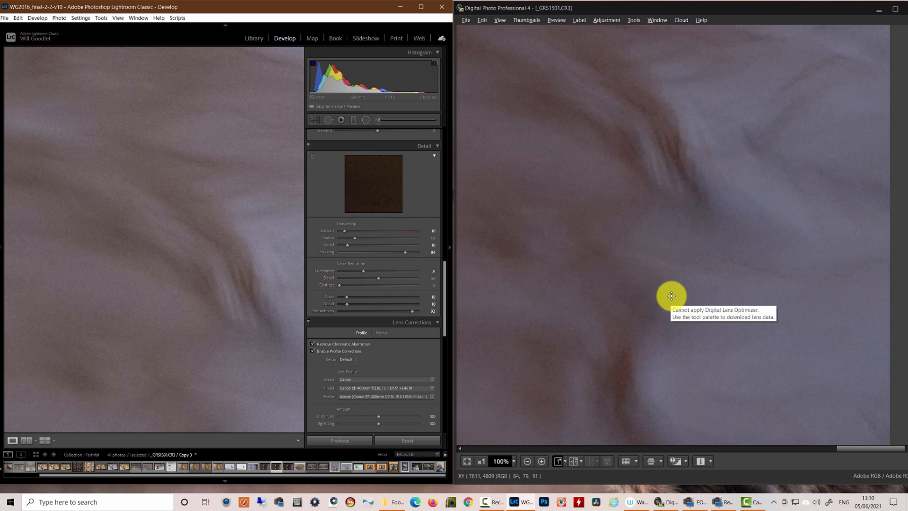
{"action": "mouse_move", "coordinate": [207, 235]}
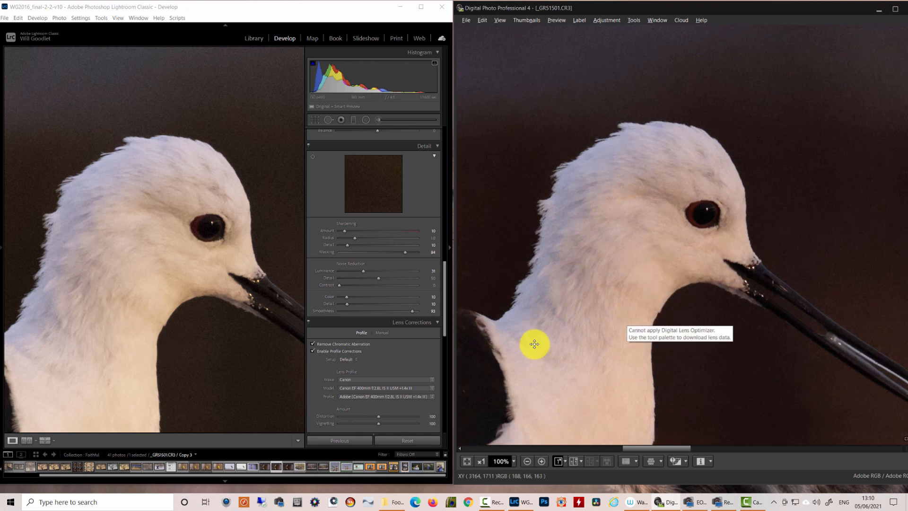
{"action": "mouse_move", "coordinate": [514, 304]}
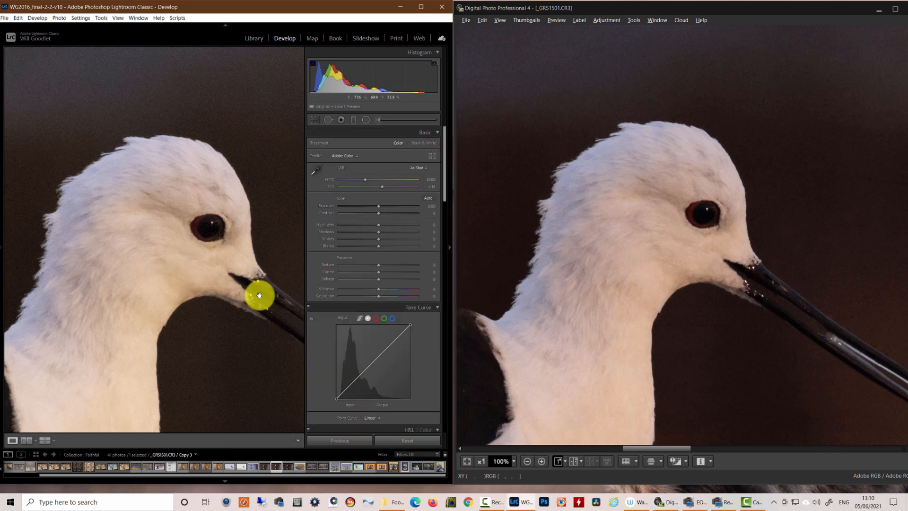
{"action": "mouse_move", "coordinate": [378, 264]}
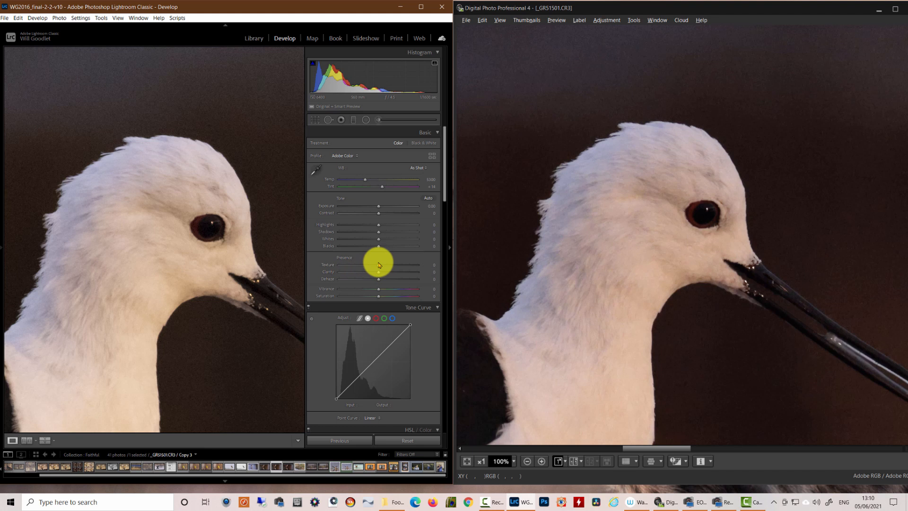
Raise Texture on the bird's feathers to about +30 and add Clarity of +4.
{"action": "left_click_drag", "start_coordinate": [378, 264], "coordinate": [387, 265]}
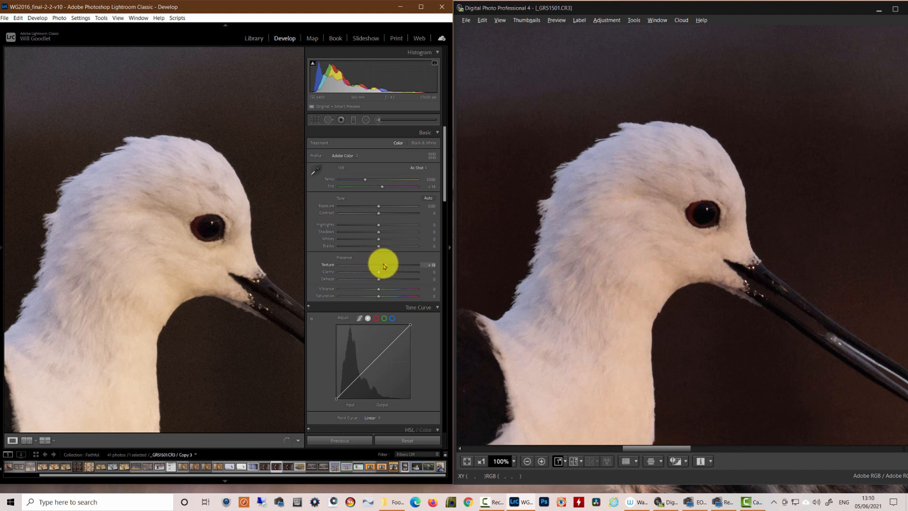
{"action": "mouse_move", "coordinate": [347, 282]}
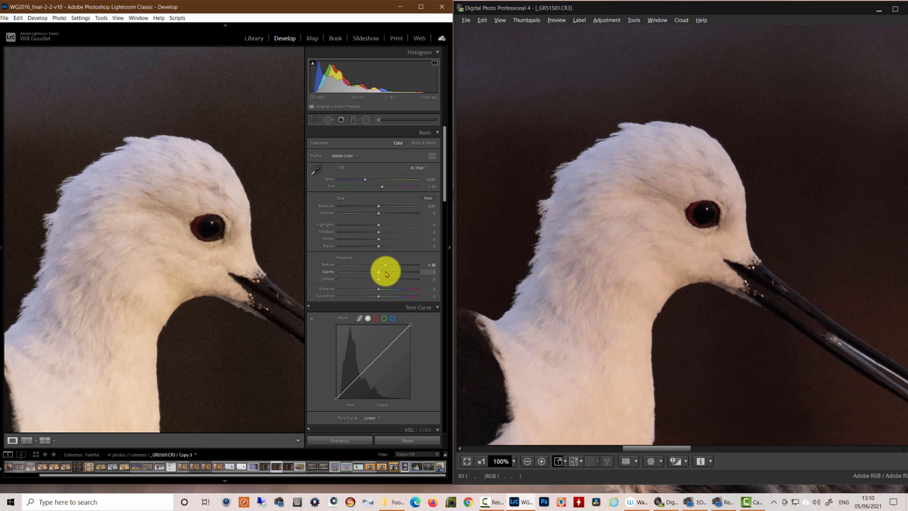
{"action": "left_click_drag", "start_coordinate": [385, 272], "coordinate": [375, 265]}
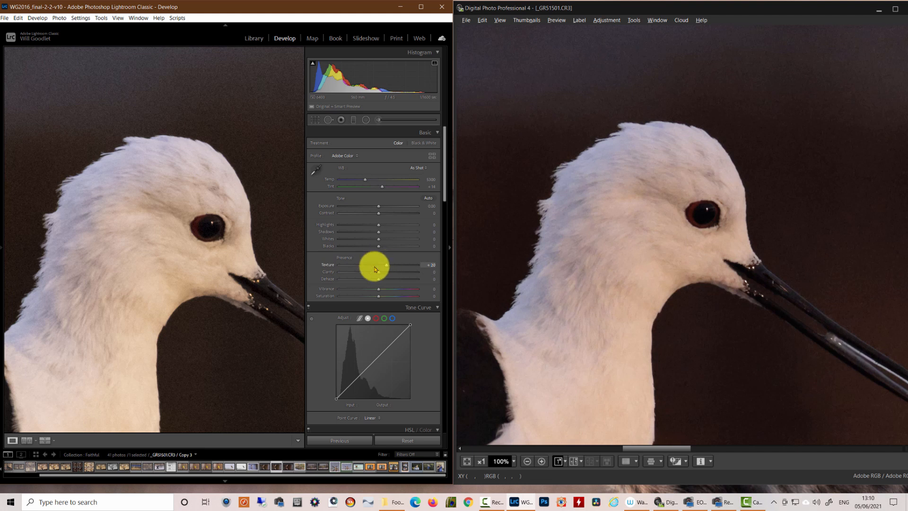
{"action": "left_click_drag", "start_coordinate": [378, 271], "coordinate": [375, 272]}
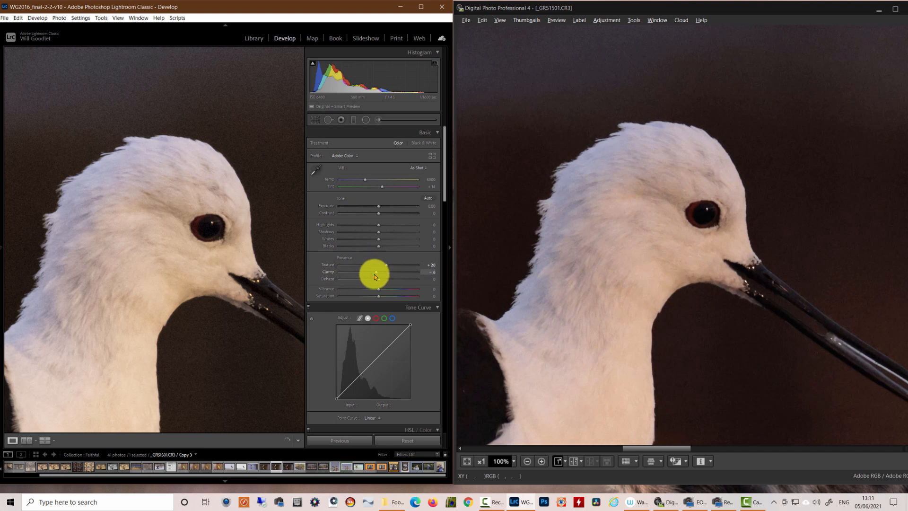
{"action": "mouse_move", "coordinate": [269, 289]}
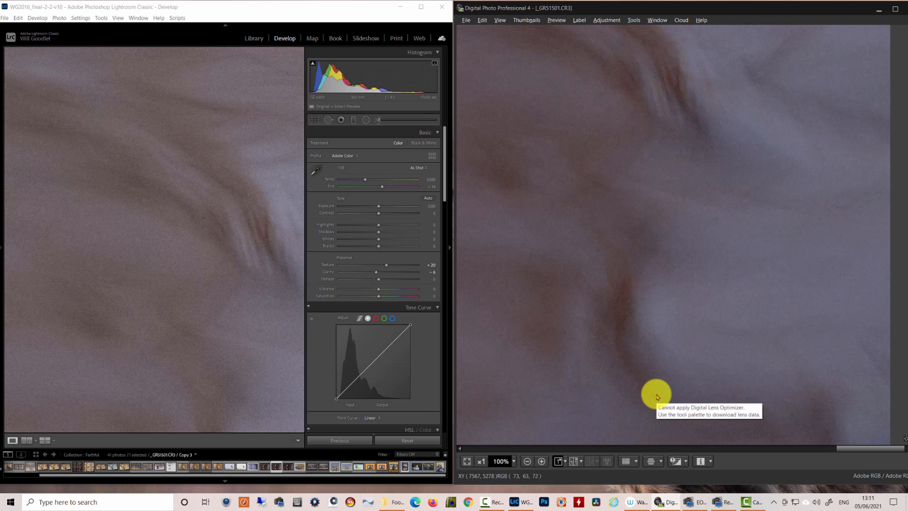
{"action": "mouse_move", "coordinate": [609, 374]}
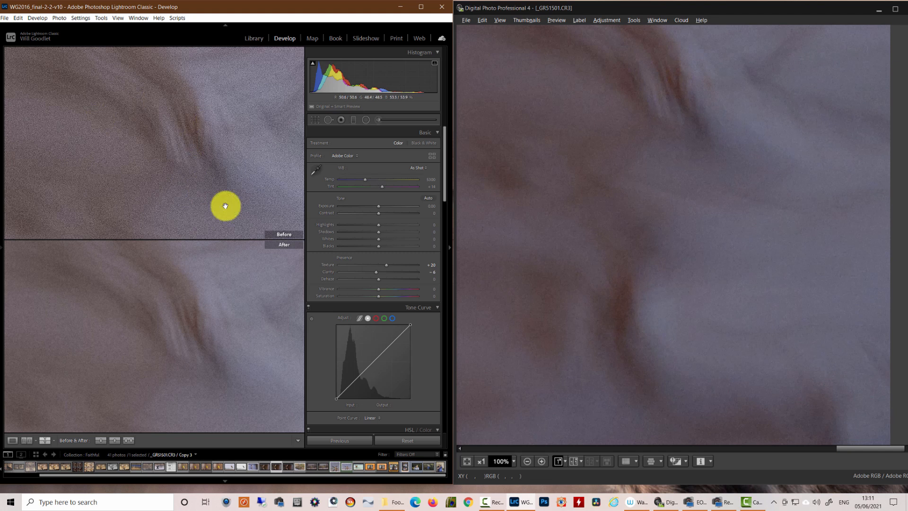
{"action": "mouse_move", "coordinate": [163, 321]}
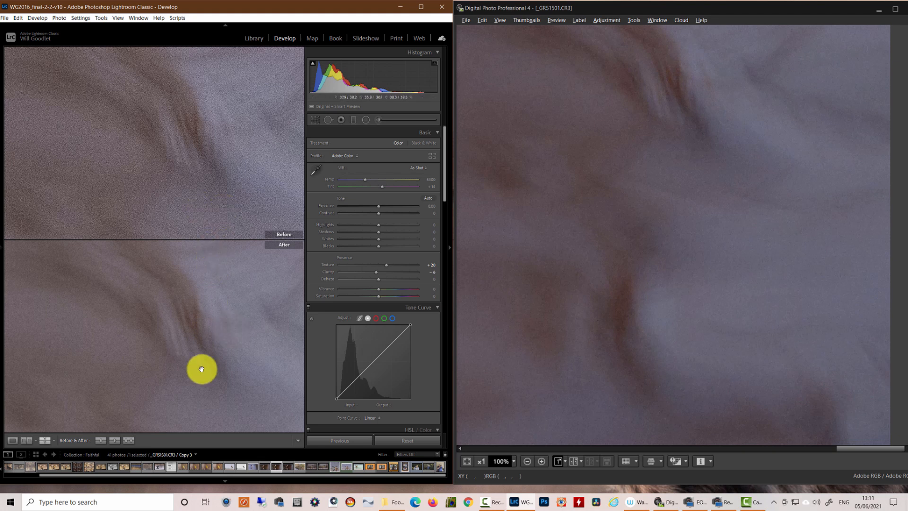
{"action": "mouse_move", "coordinate": [200, 363]}
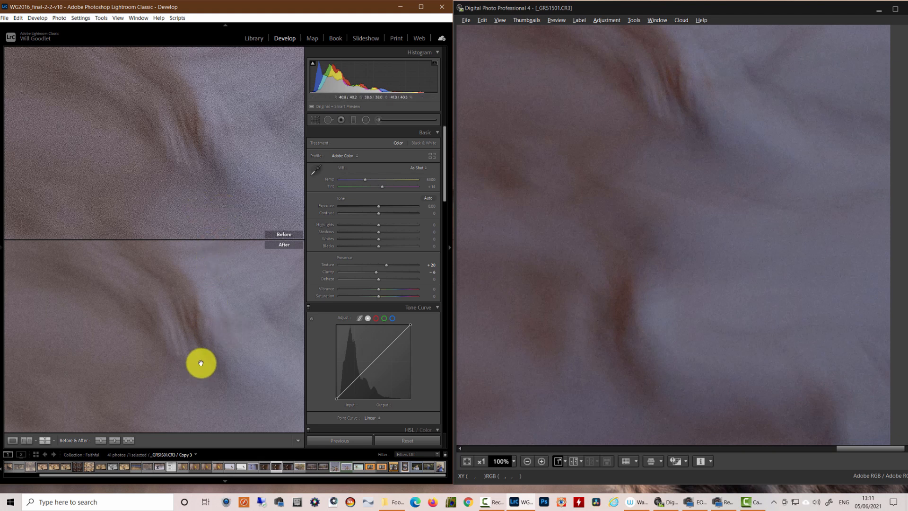